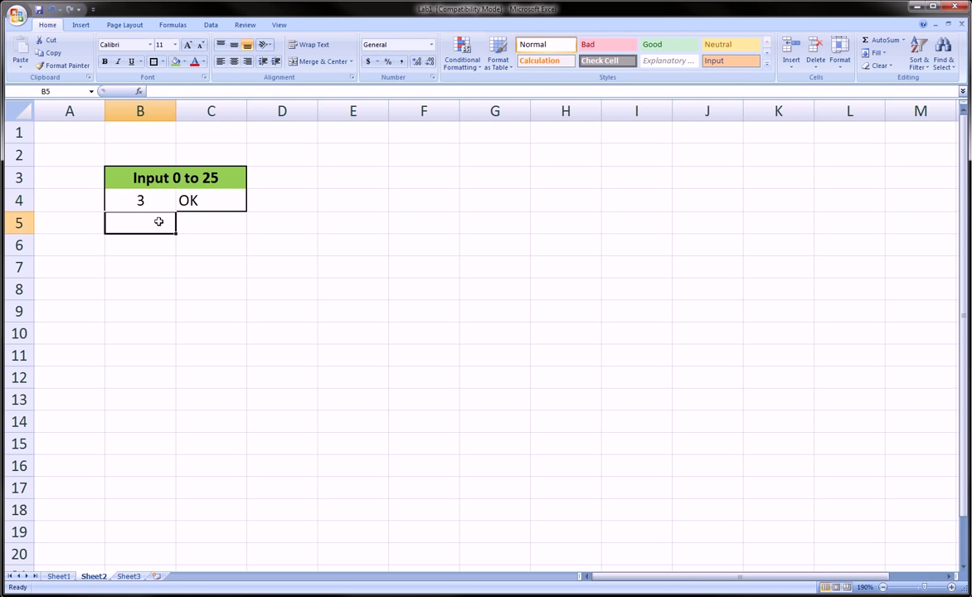
- Try a test value 2 in the spare cells below the table and clear it again
{"action": "left_click", "coordinate": [140, 199]}
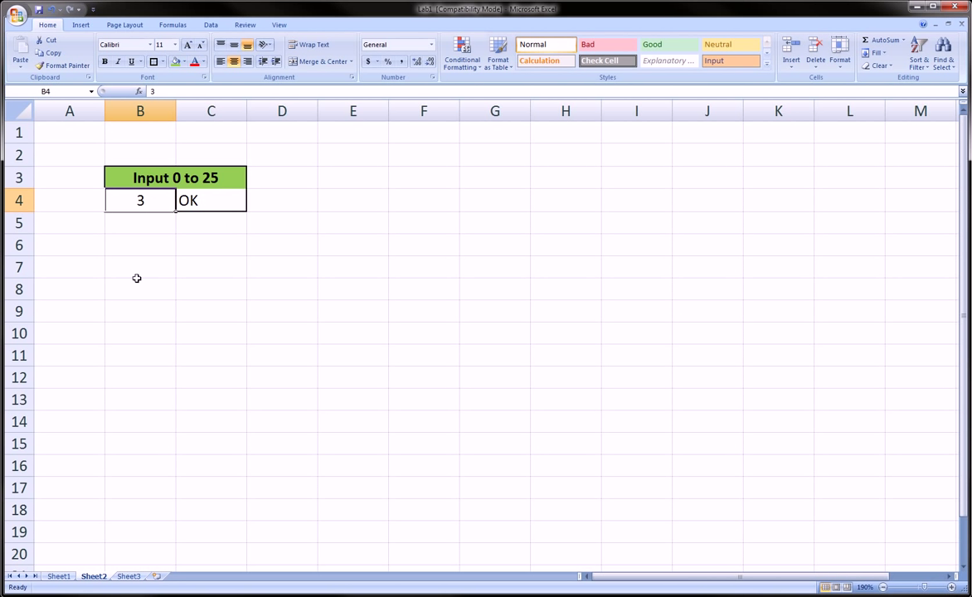
{"action": "mouse_move", "coordinate": [152, 214]}
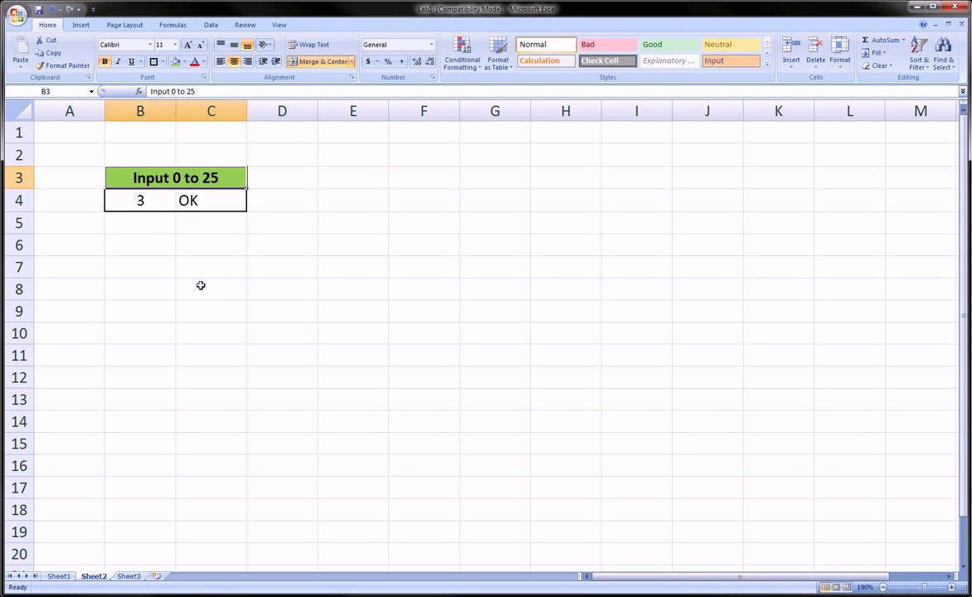
{"action": "left_click", "coordinate": [140, 199]}
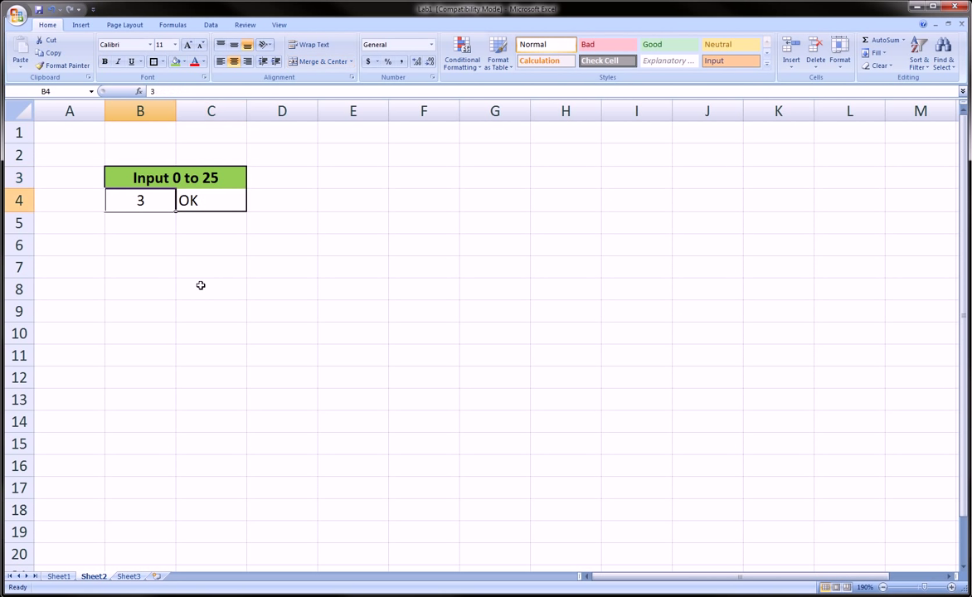
{"action": "left_click", "coordinate": [140, 222]}
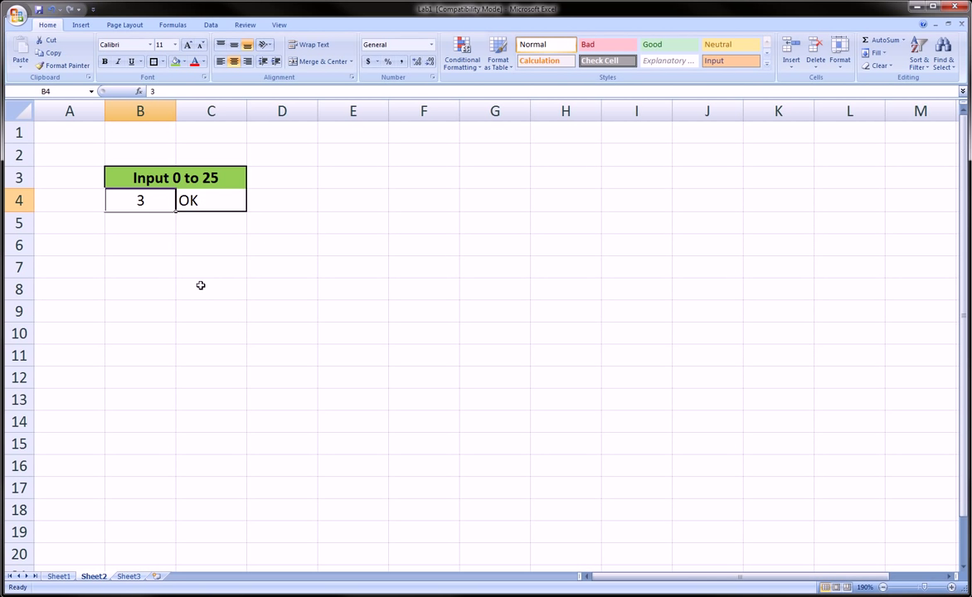
{"action": "left_click", "coordinate": [282, 266]}
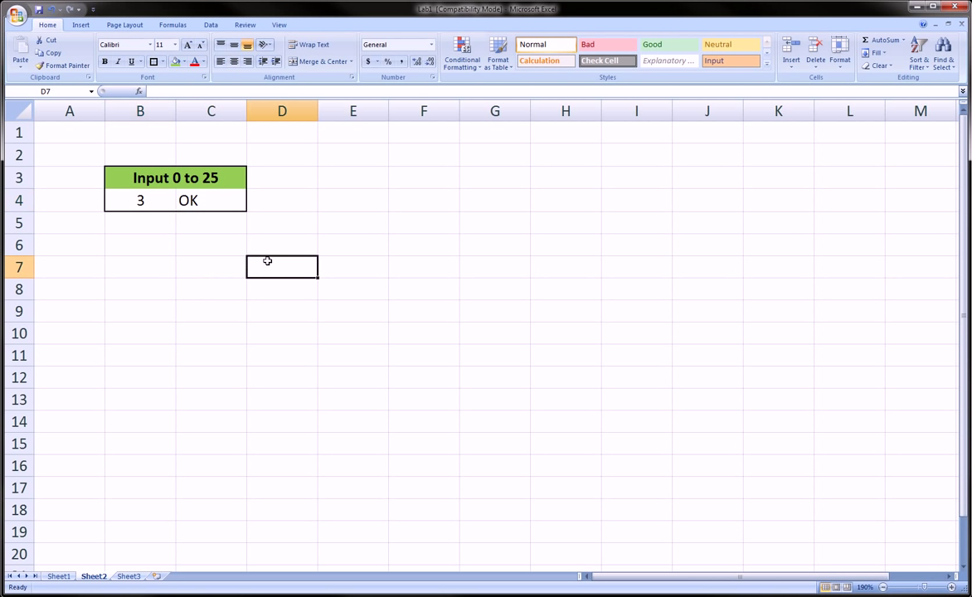
{"action": "type", "text": "26"}
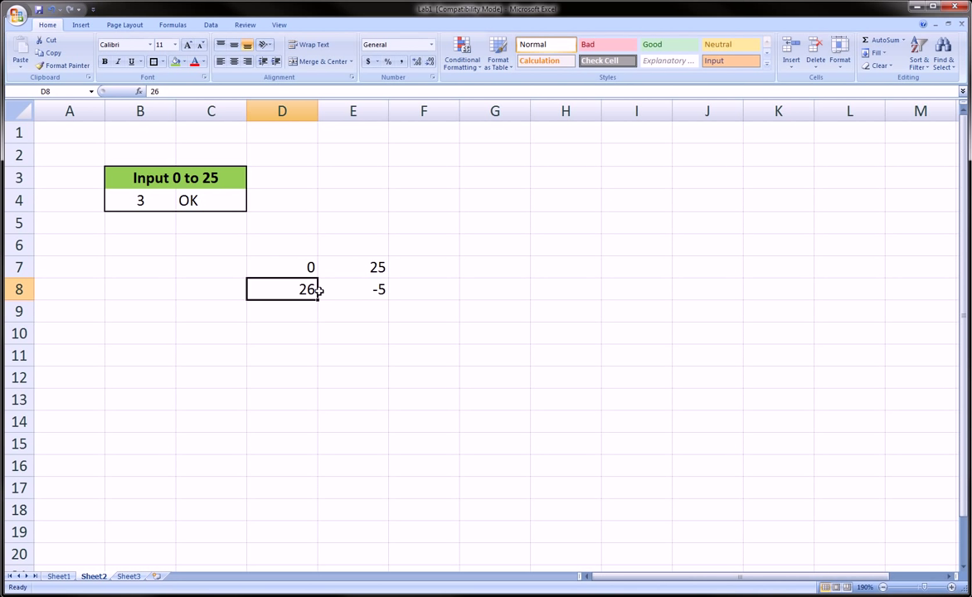
{"action": "key", "text": "Delete"}
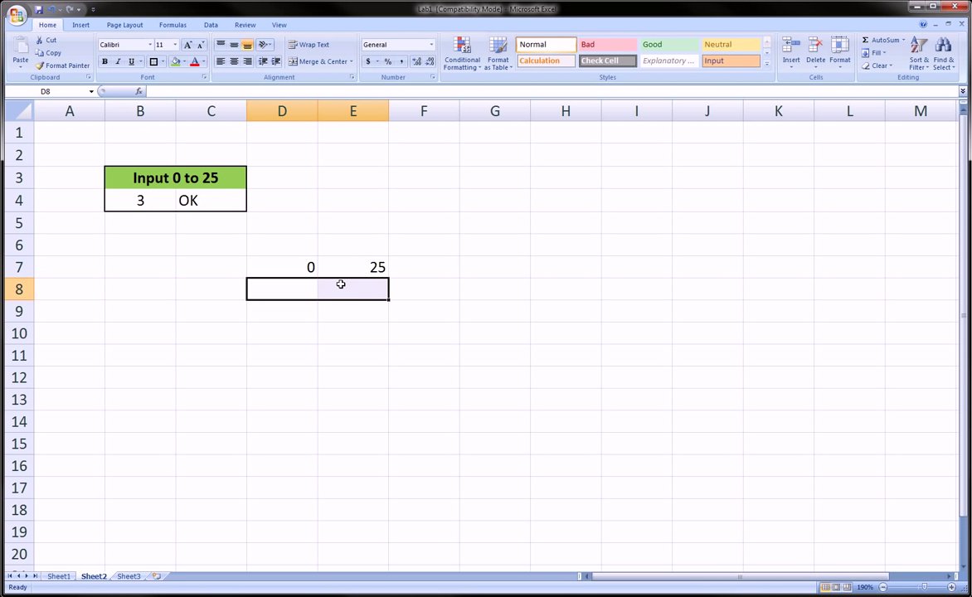
{"action": "left_click", "coordinate": [352, 265]}
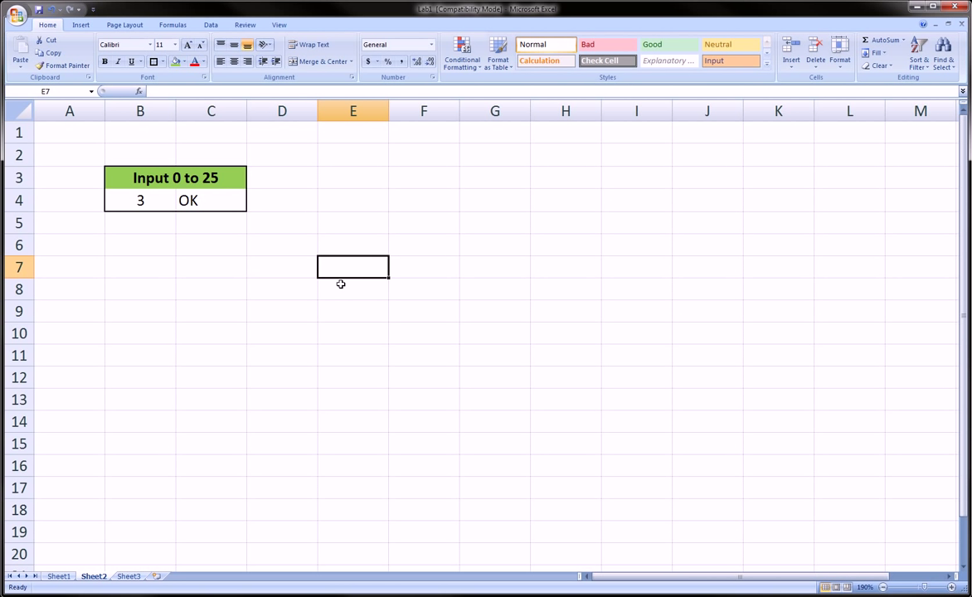
{"action": "left_click", "coordinate": [282, 288]}
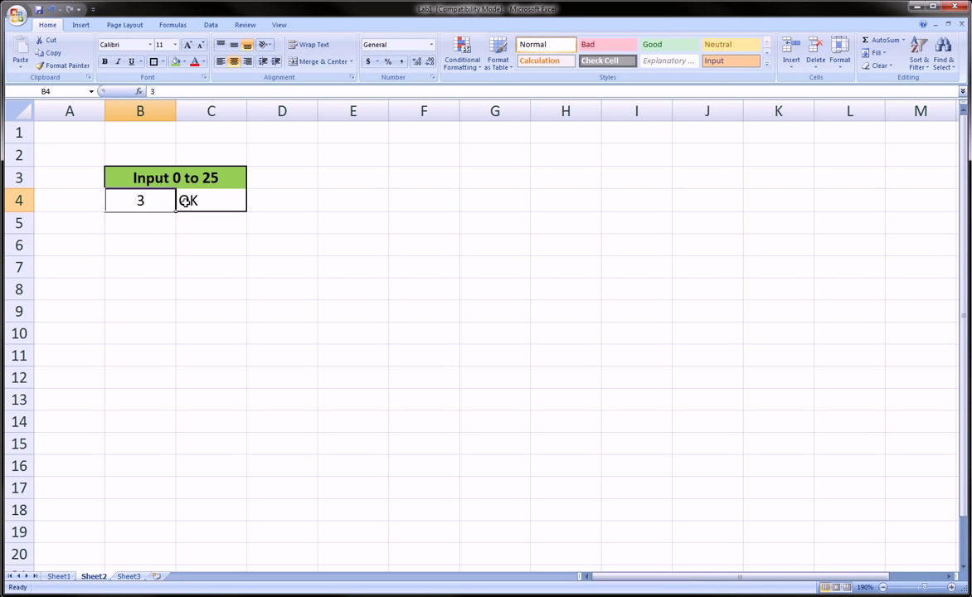
{"action": "mouse_move", "coordinate": [158, 206]}
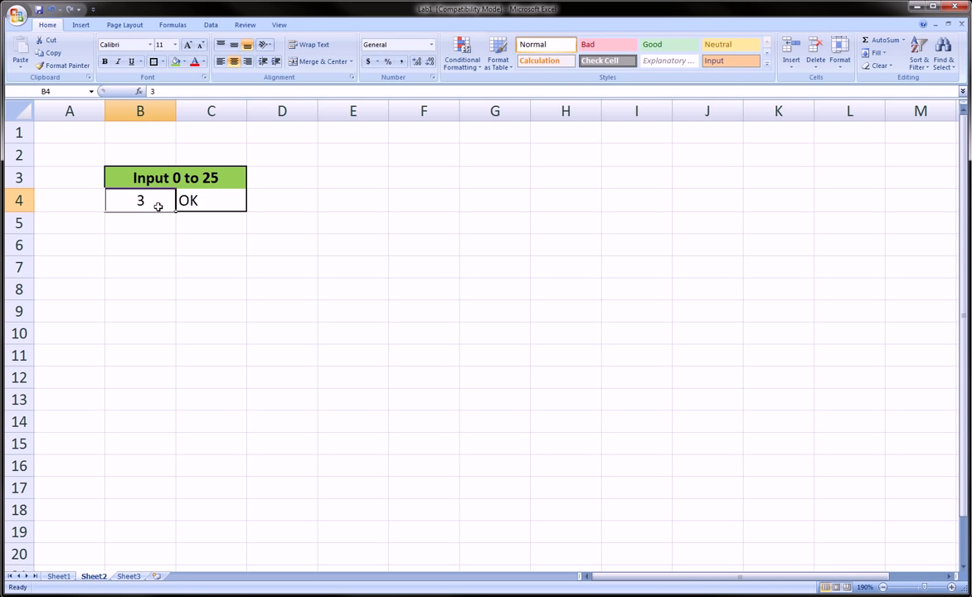
- Delete the old result formula from C4 and fill input cell B4 orange
{"action": "left_click", "coordinate": [211, 199]}
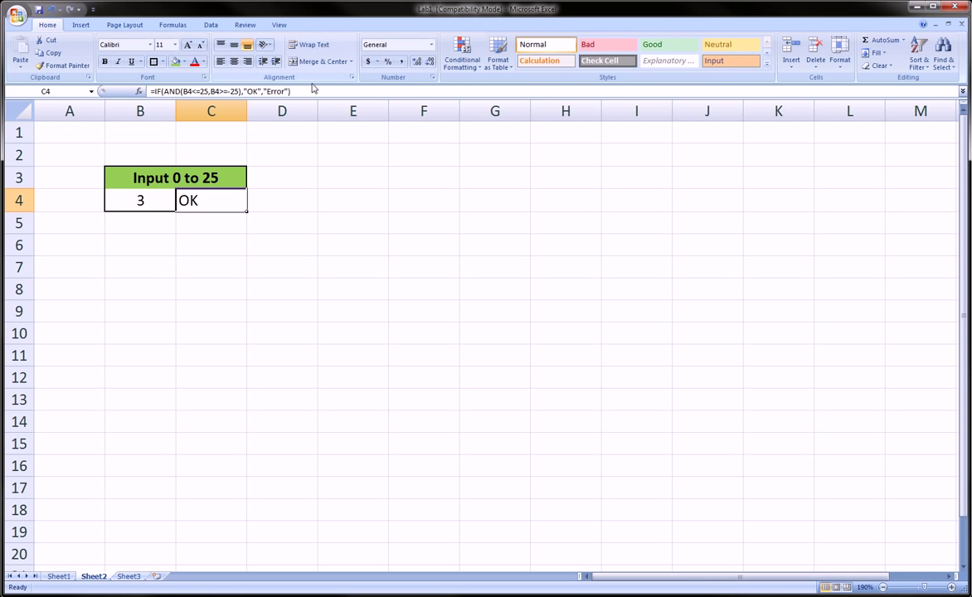
{"action": "double_click", "coordinate": [211, 199]}
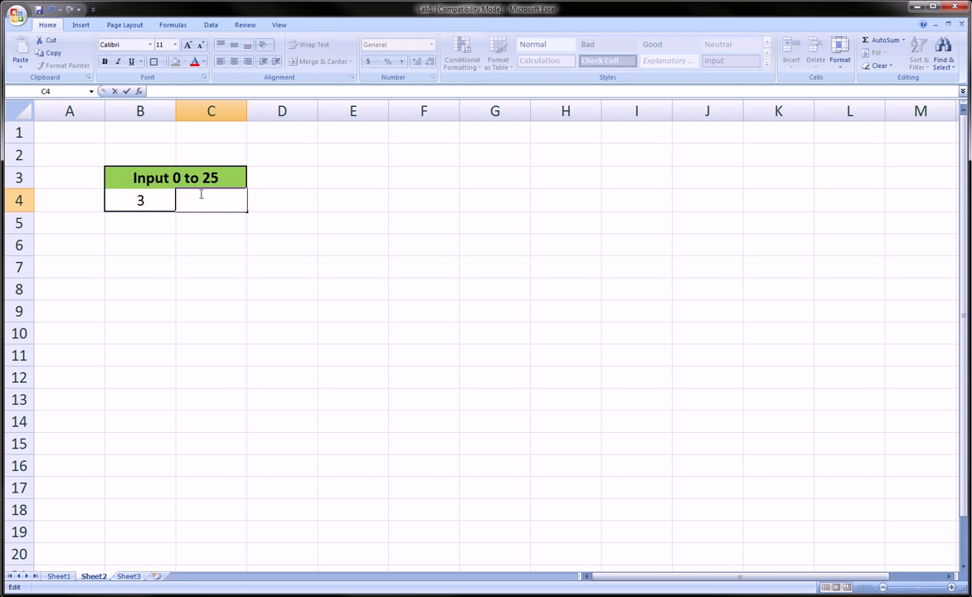
{"action": "left_click", "coordinate": [139, 199]}
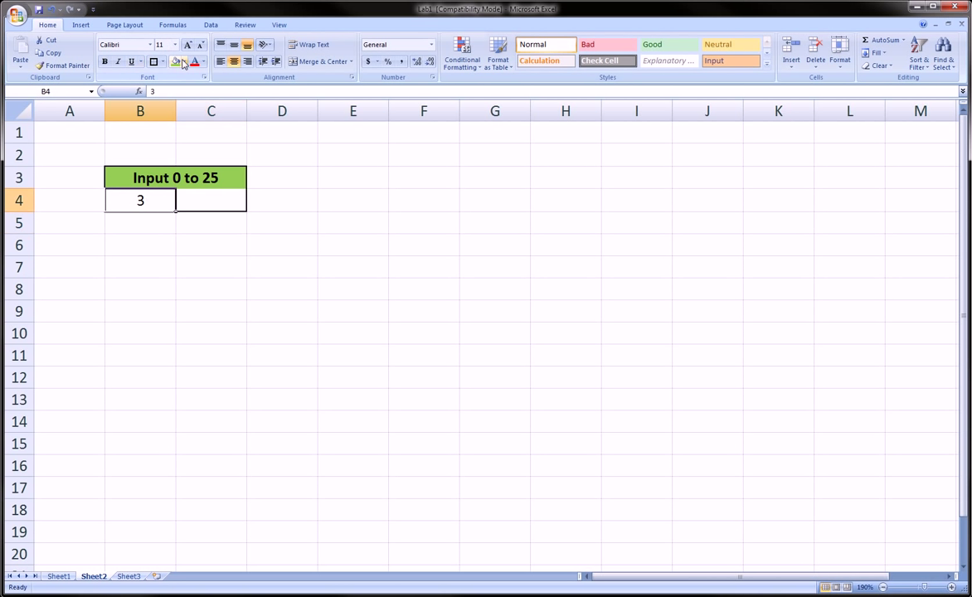
{"action": "left_click", "coordinate": [183, 62]}
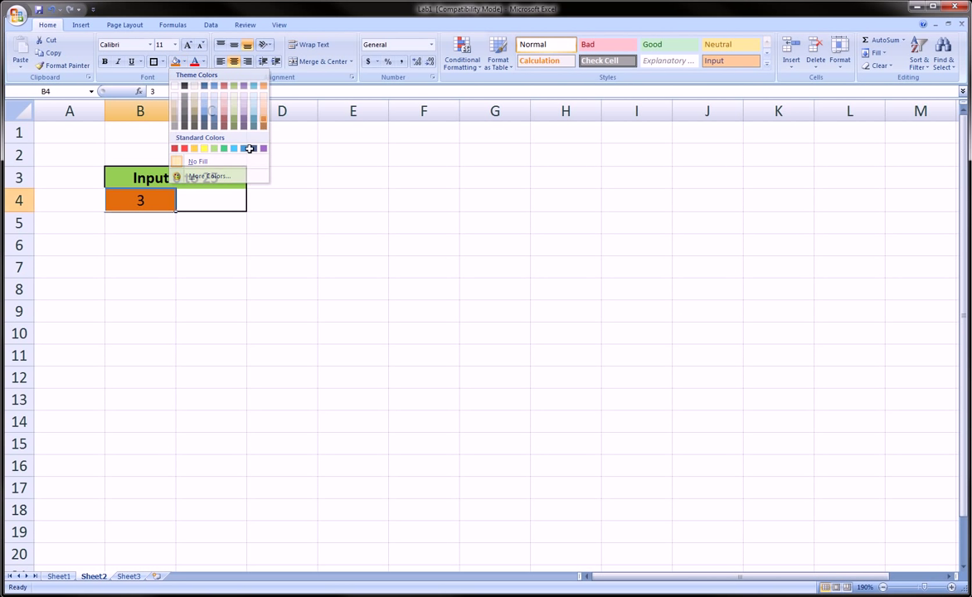
{"action": "left_click", "coordinate": [210, 199]}
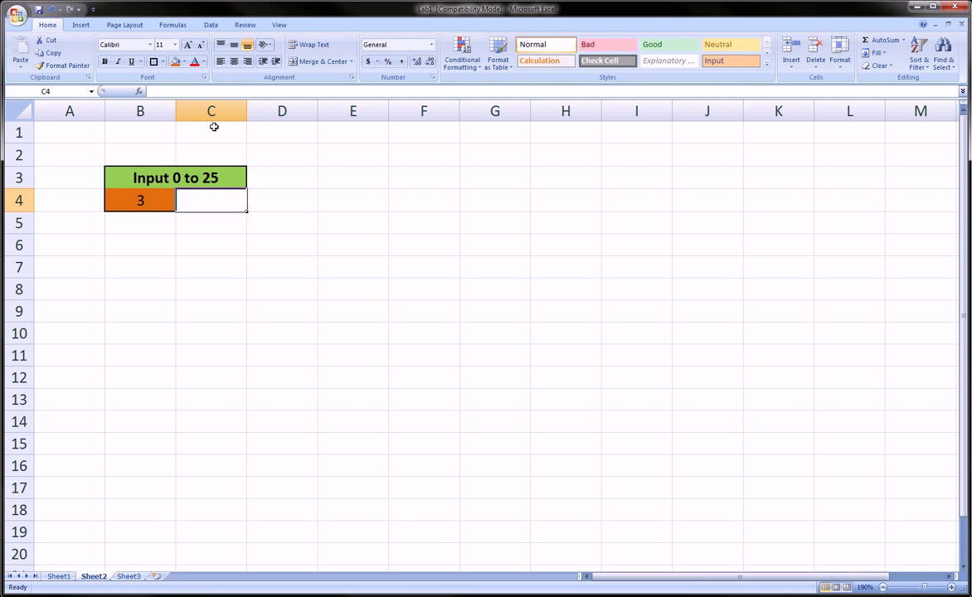
{"action": "mouse_move", "coordinate": [219, 206]}
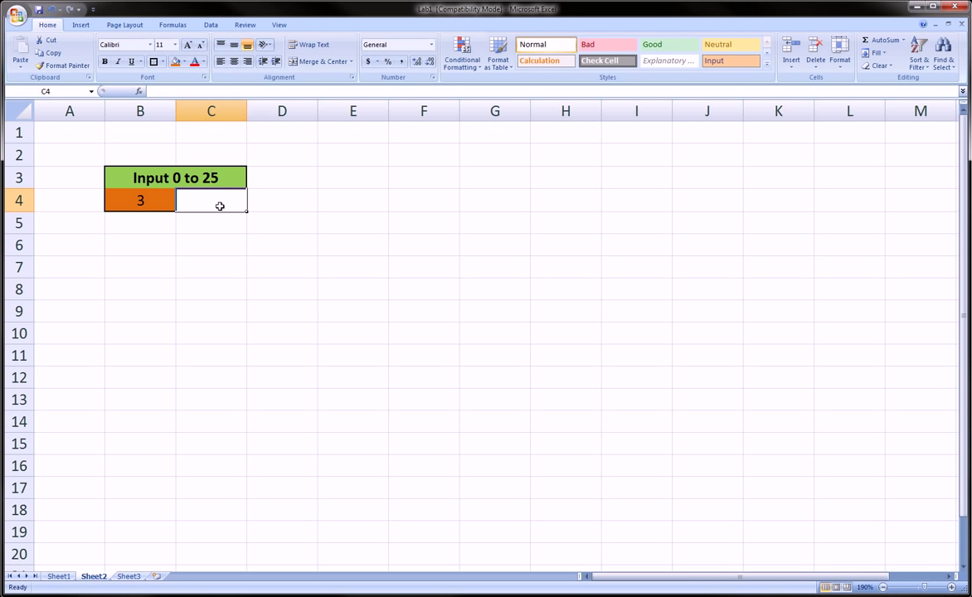
- Check the orange B4 and blank C4, ending with C4 selected for the new formula
{"action": "left_click", "coordinate": [139, 199]}
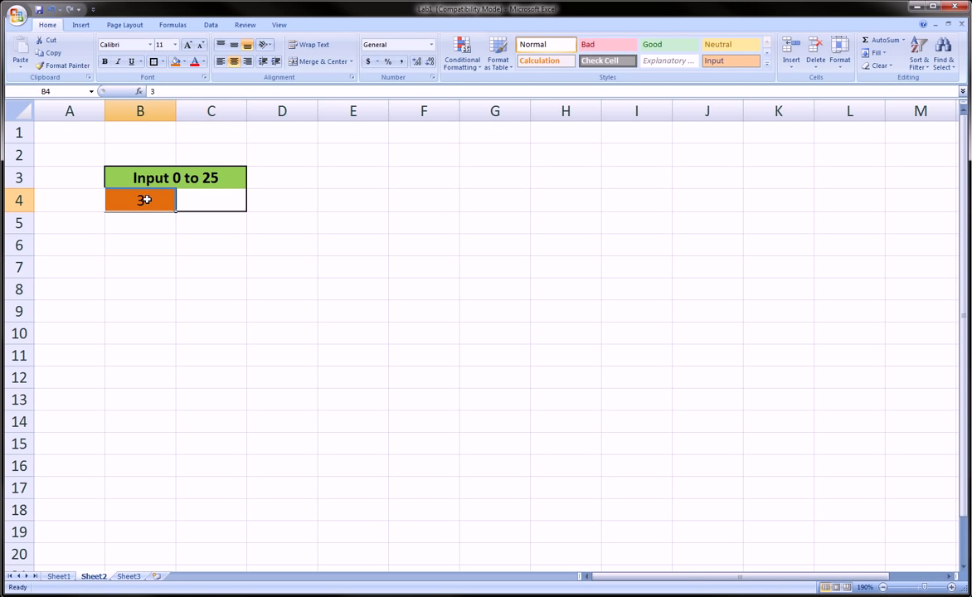
{"action": "left_click", "coordinate": [211, 200]}
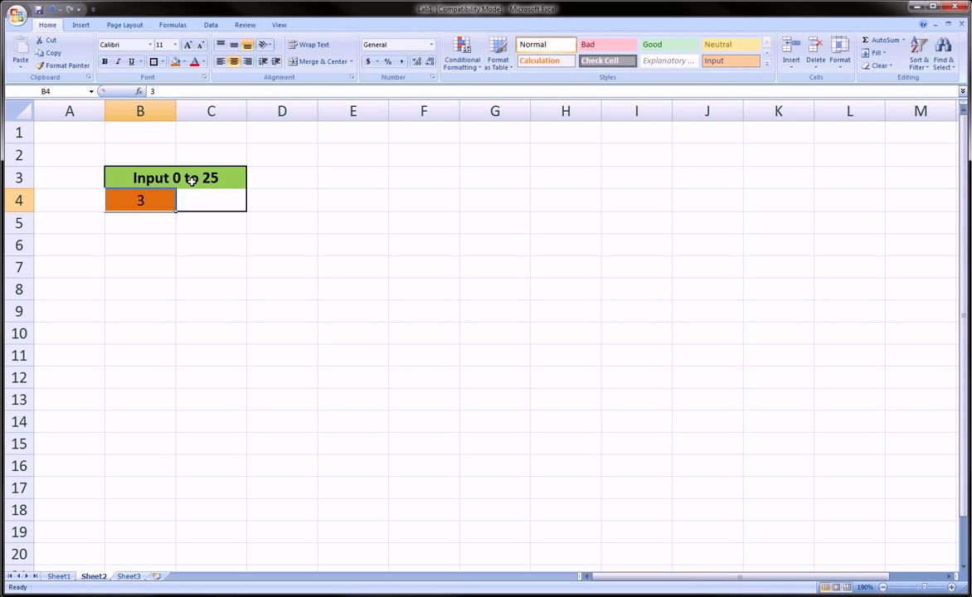
{"action": "mouse_move", "coordinate": [199, 200]}
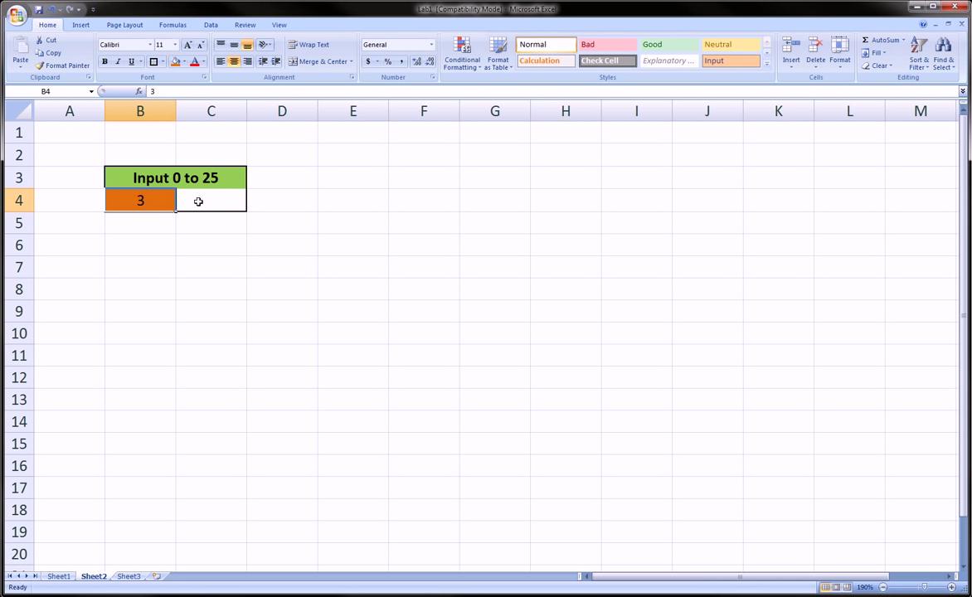
{"action": "left_click", "coordinate": [211, 200]}
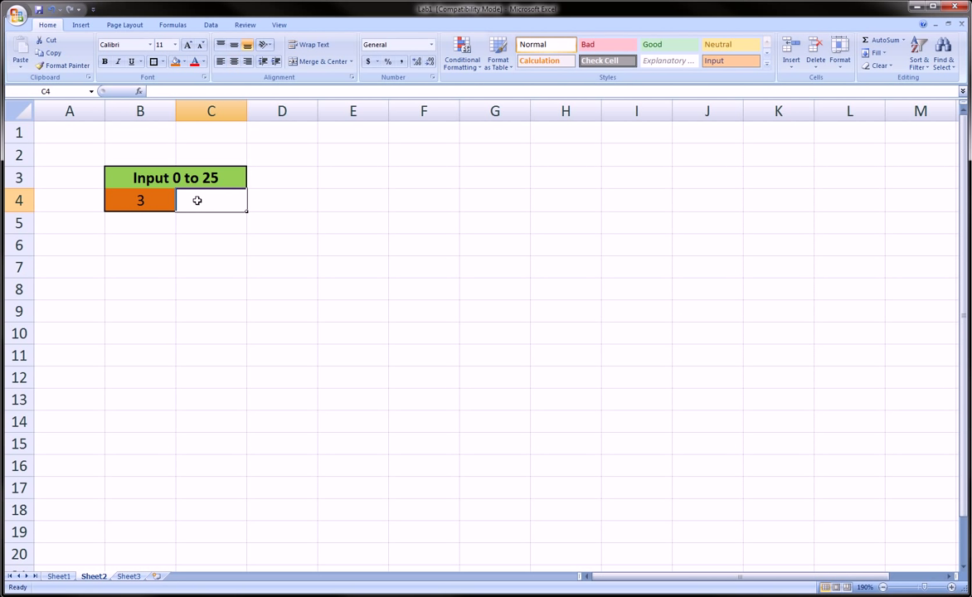
{"action": "left_click", "coordinate": [140, 199]}
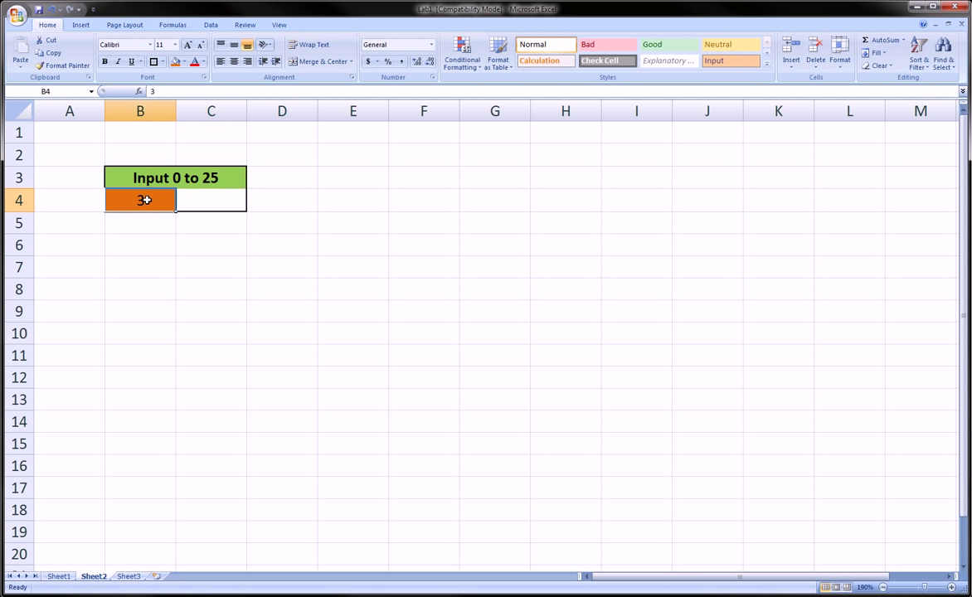
{"action": "left_click", "coordinate": [210, 199]}
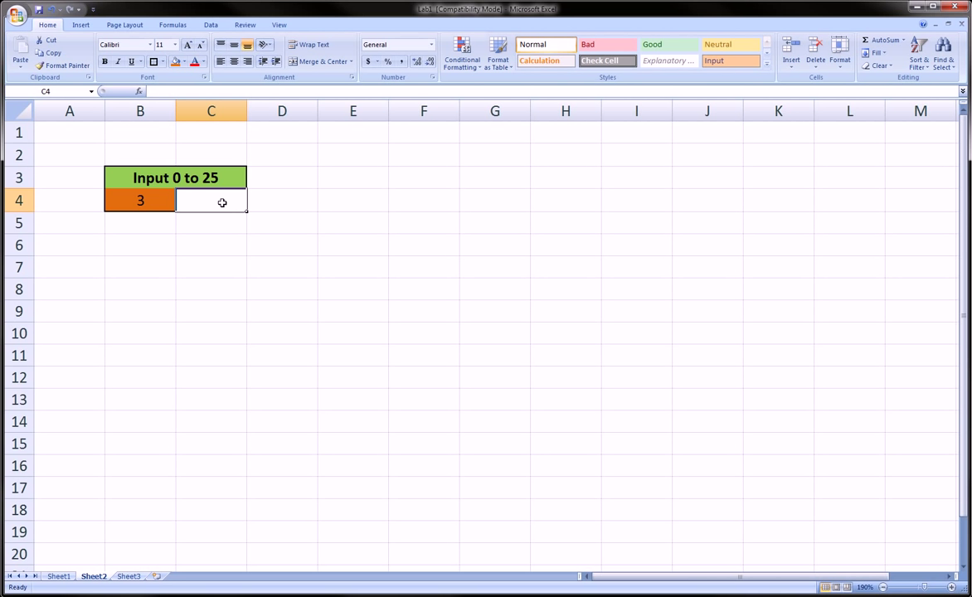
- Begin =if( in C4, try B4>0 as the condition, then erase it back to =if(
{"action": "type", "text": "="}
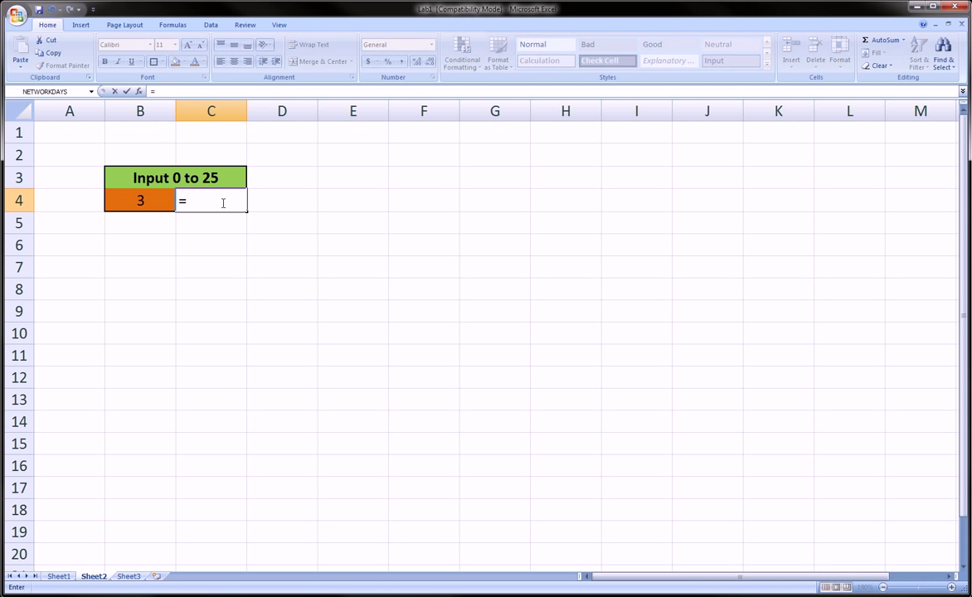
{"action": "type", "text": "if("}
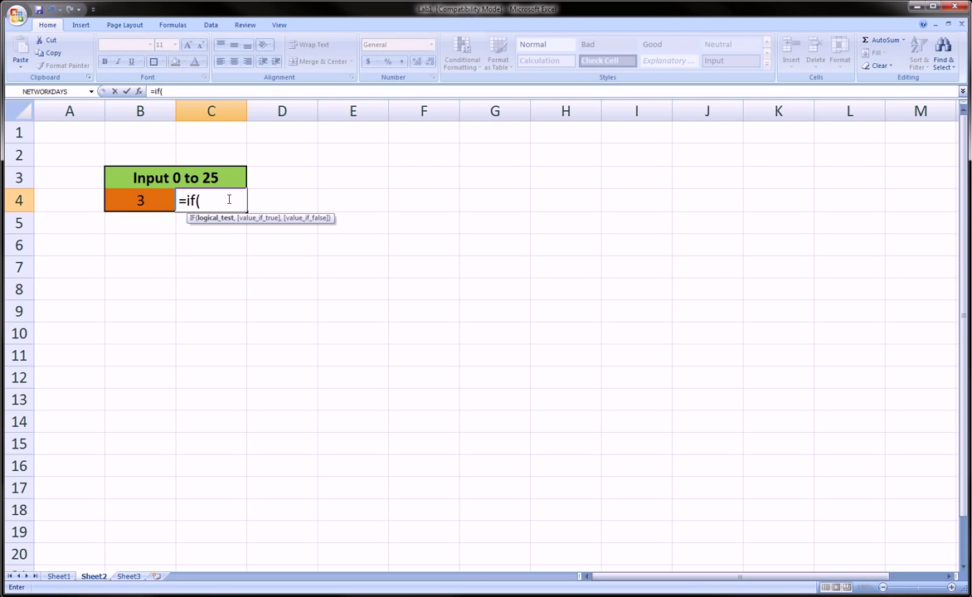
{"action": "left_click", "coordinate": [139, 200]}
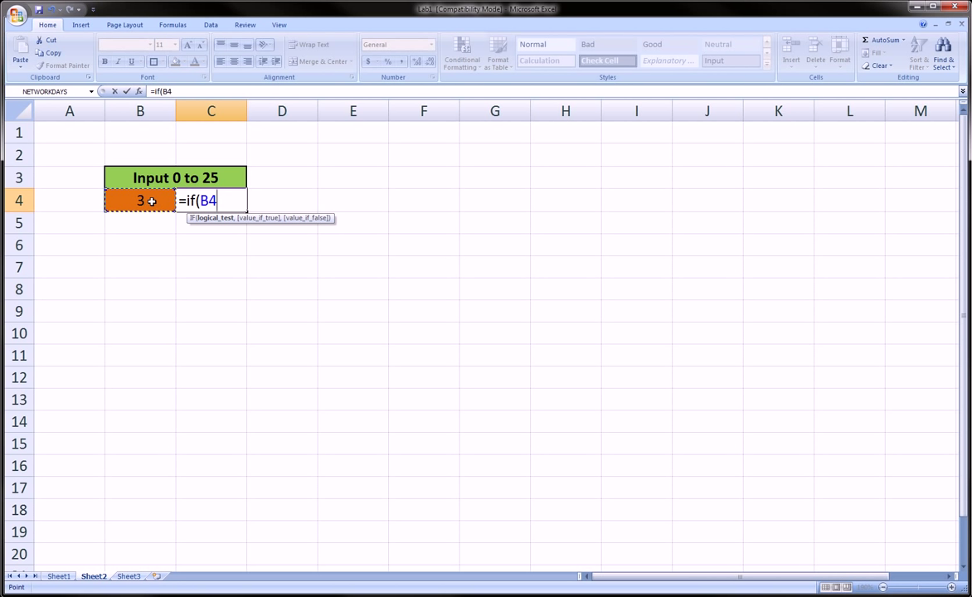
{"action": "type", "text": ">0"}
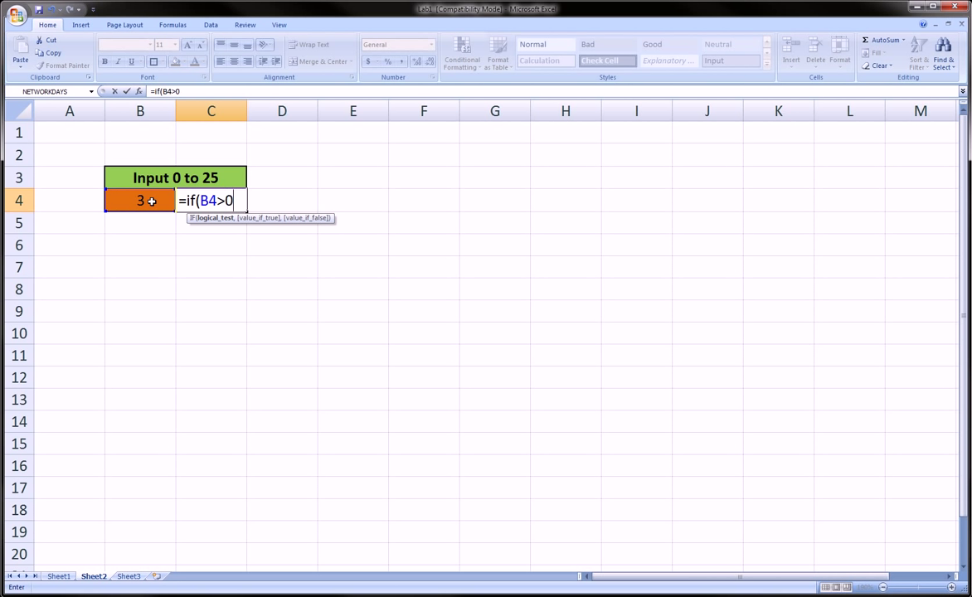
{"action": "type", "text": ","}
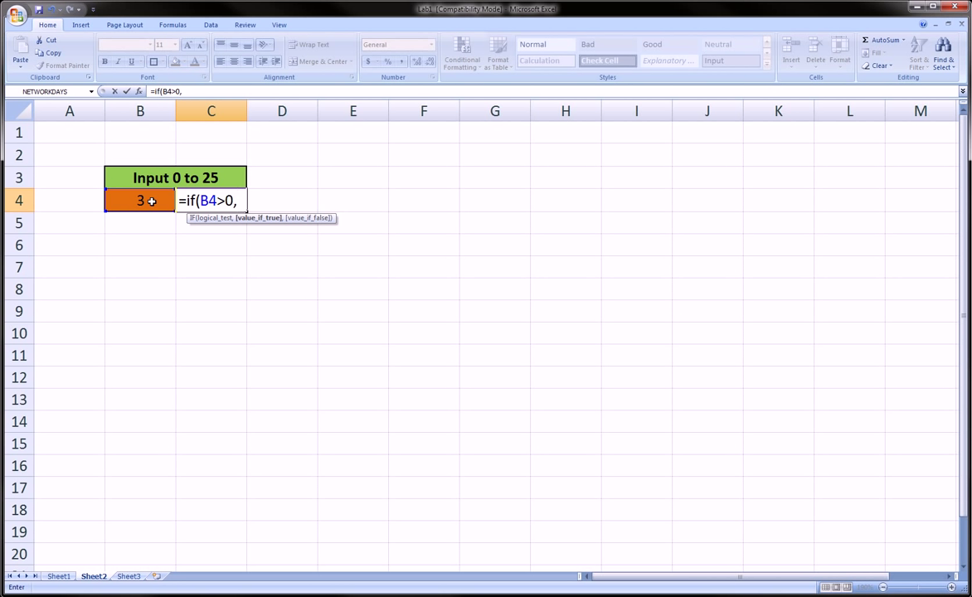
{"action": "key", "text": "Backspace"}
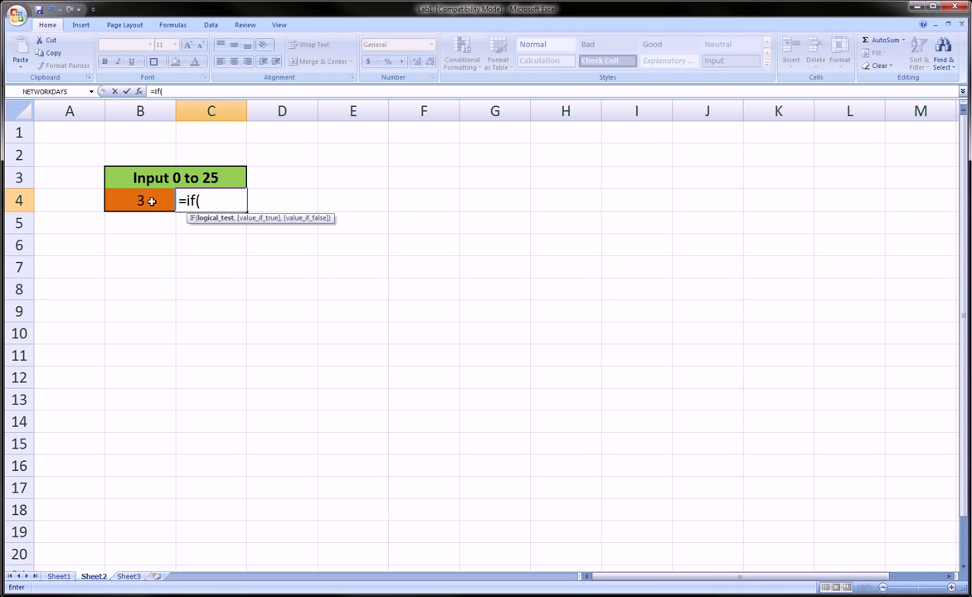
- Write the condition AND(B4>=0,B4<=25) using references to B4
{"action": "type", "text": "and("}
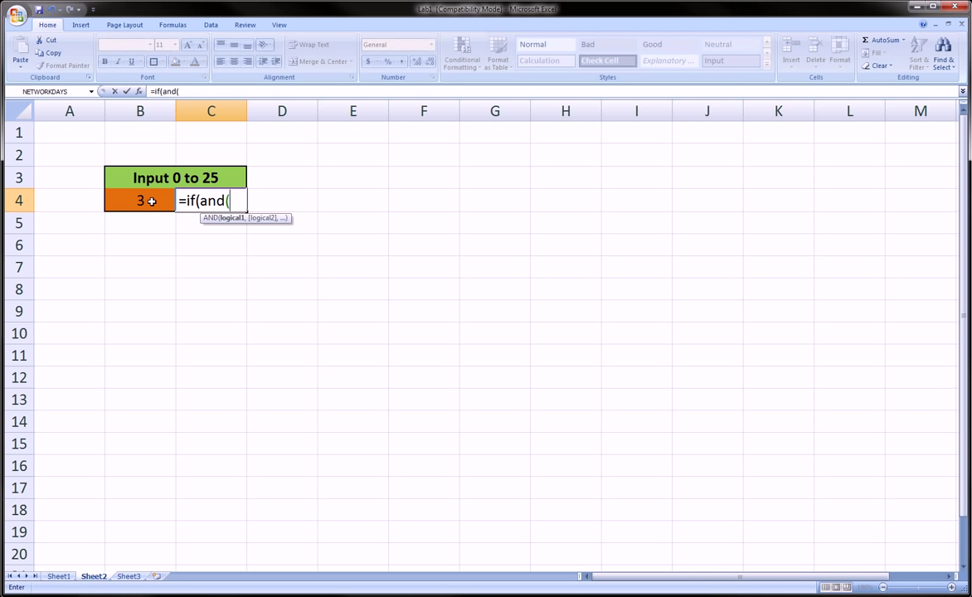
{"action": "left_click", "coordinate": [139, 201]}
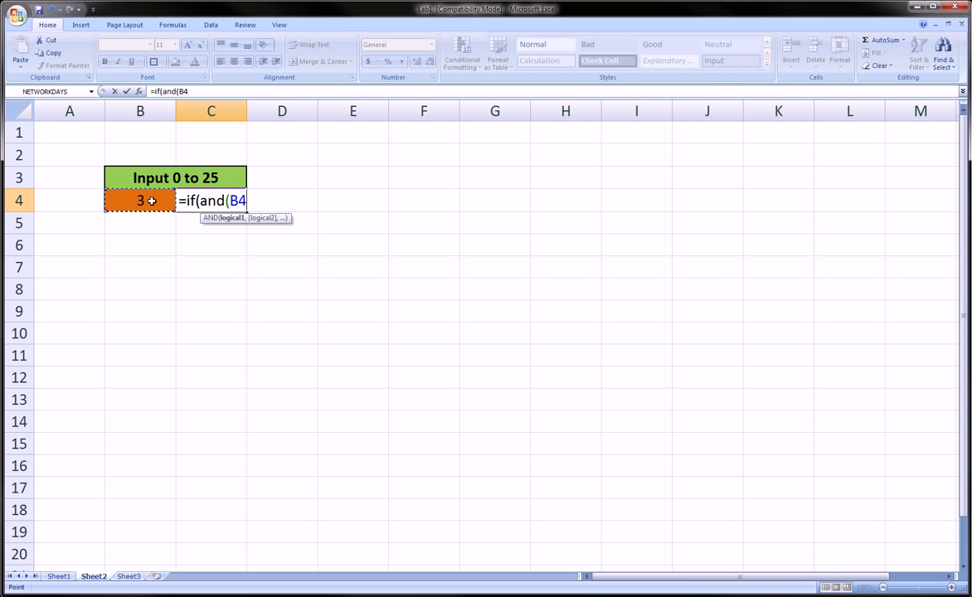
{"action": "type", "text": ">="}
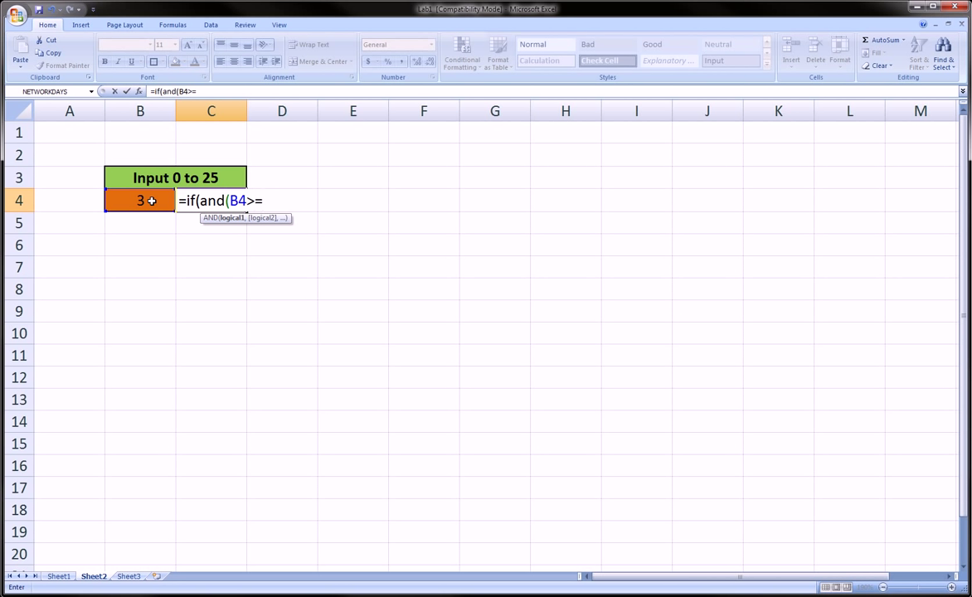
{"action": "type", "text": "0"}
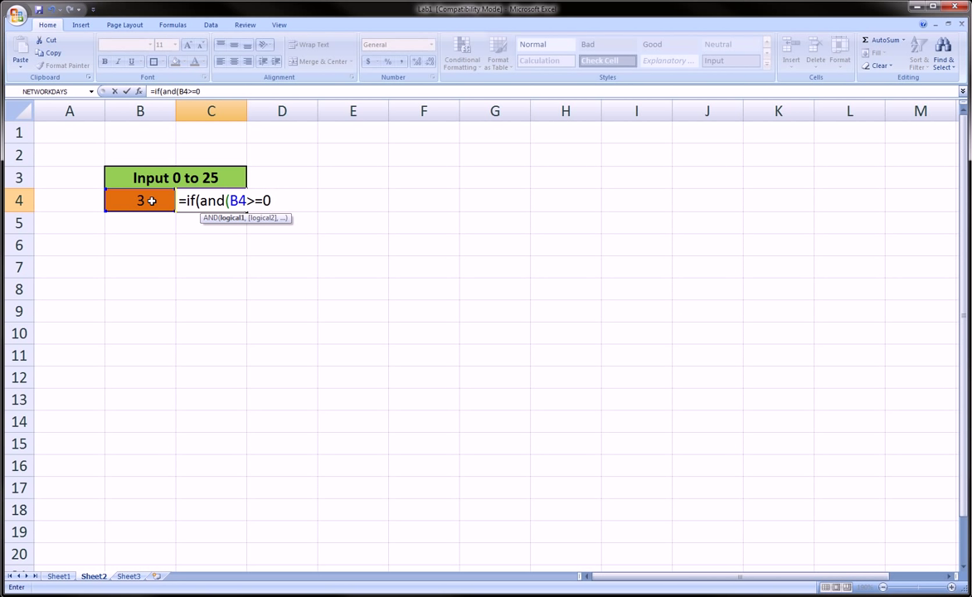
{"action": "type", "text": ","}
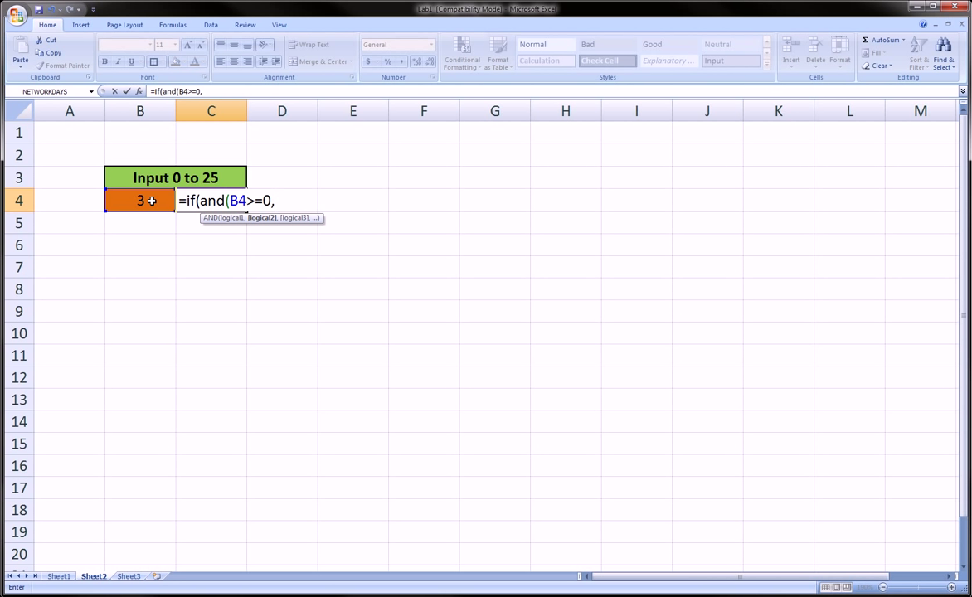
{"action": "left_click", "coordinate": [140, 199]}
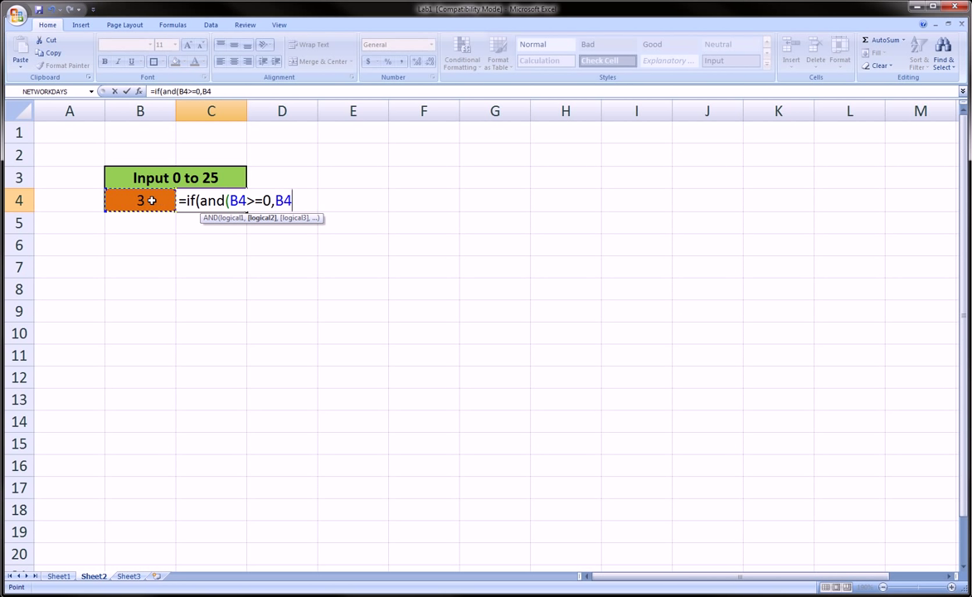
{"action": "type", "text": "<="}
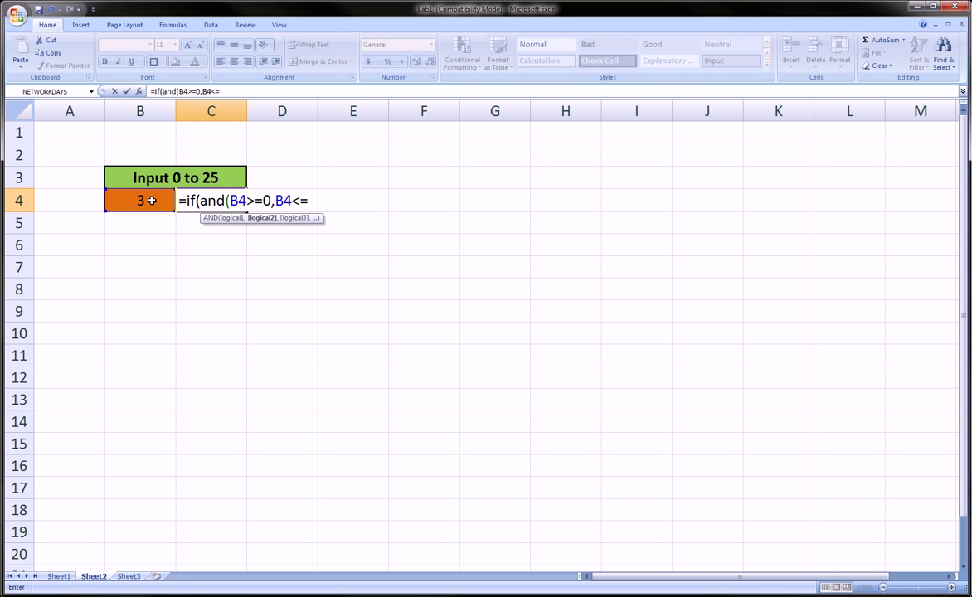
{"action": "type", "text": "25"}
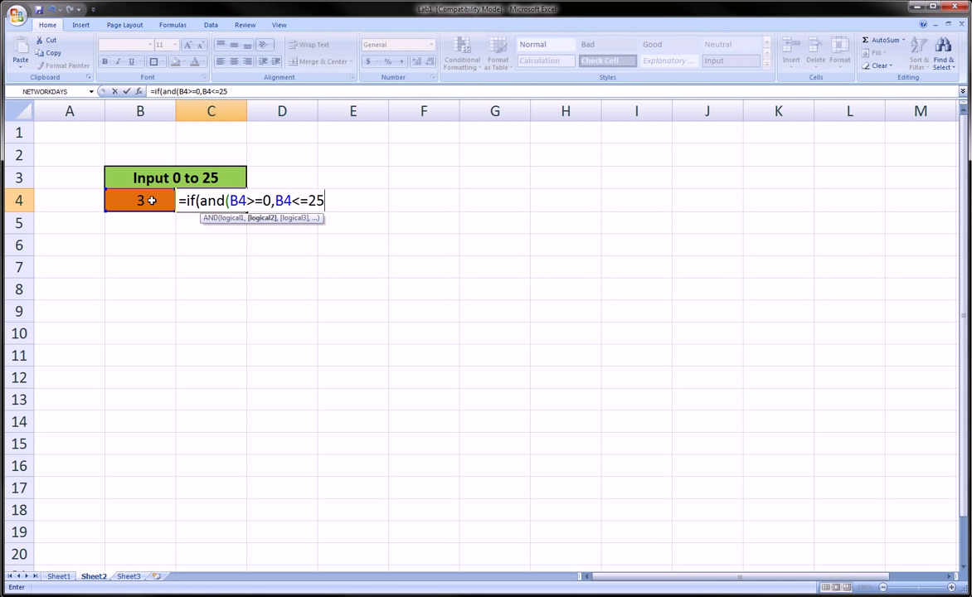
{"action": "type", "text": ")"}
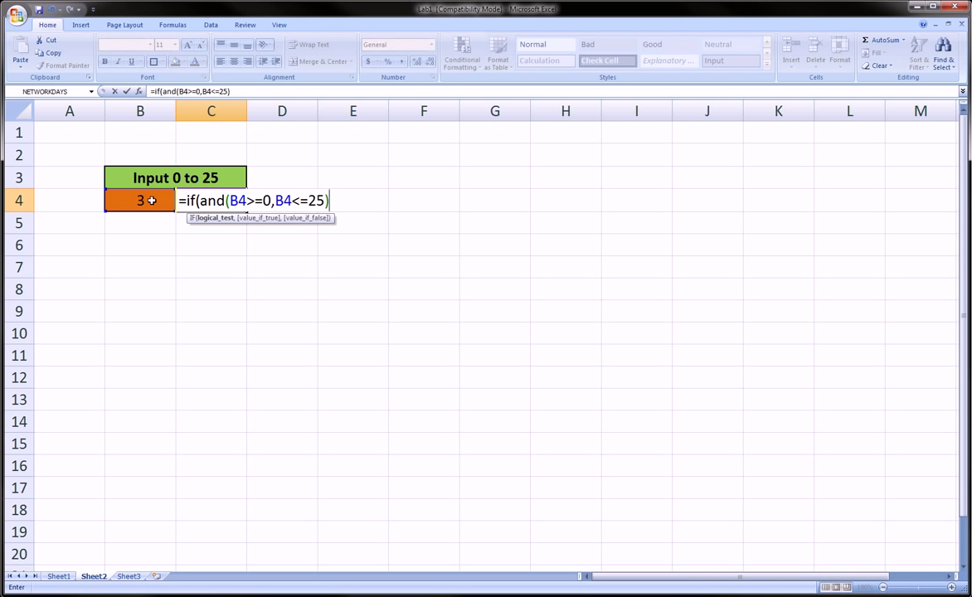
- Complete the formula with results "OK" and "Not OK" so C4 shows OK
{"action": "type", "text": ",\""}
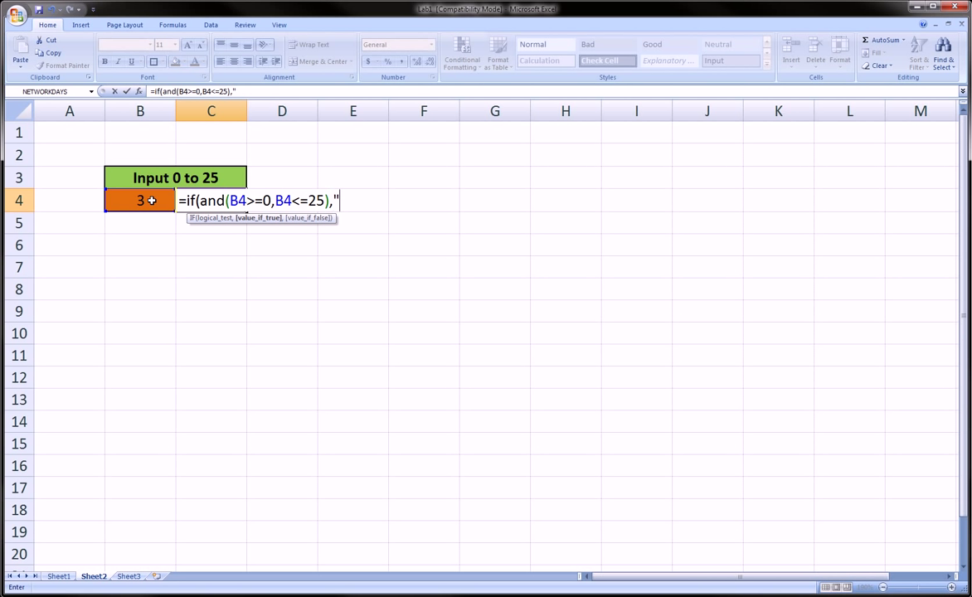
{"action": "type", "text": "O"}
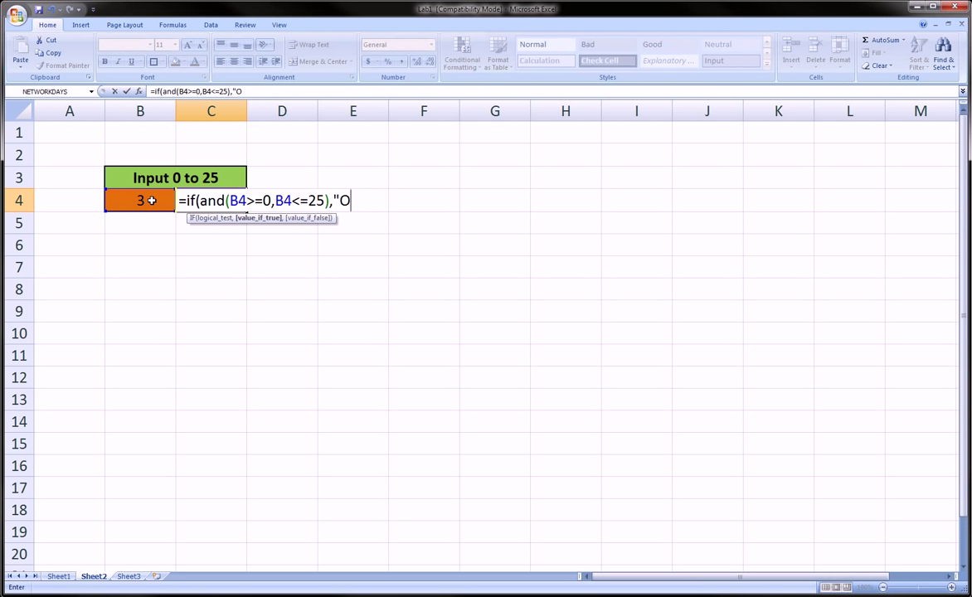
{"action": "type", "text": "K\""}
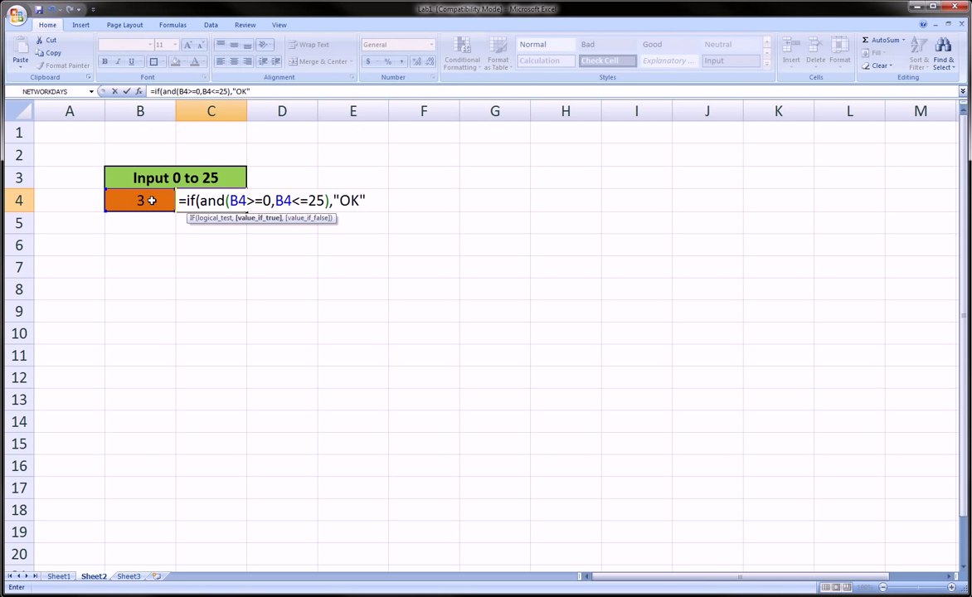
{"action": "type", "text": ","}
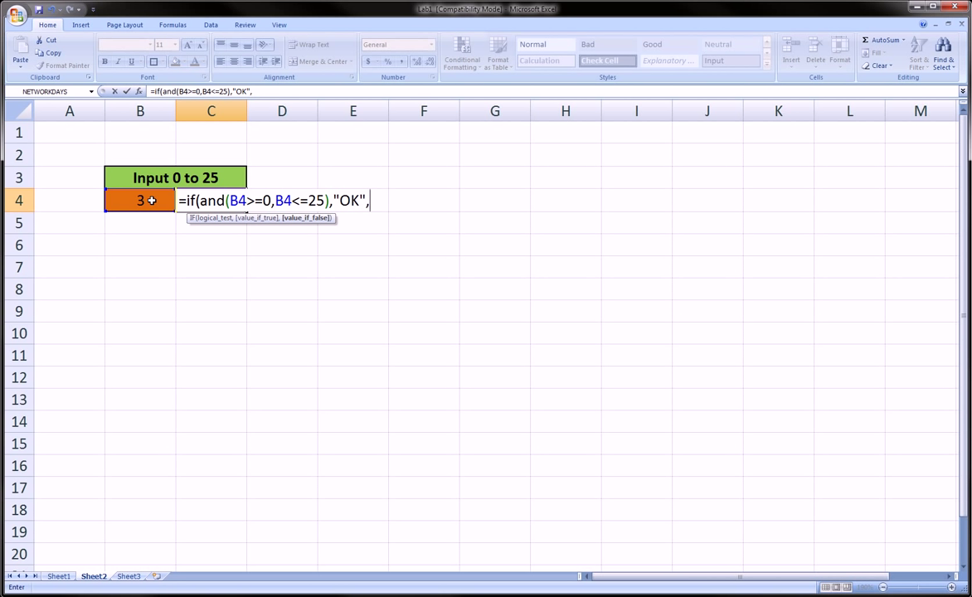
{"action": "type", "text": "\"N"}
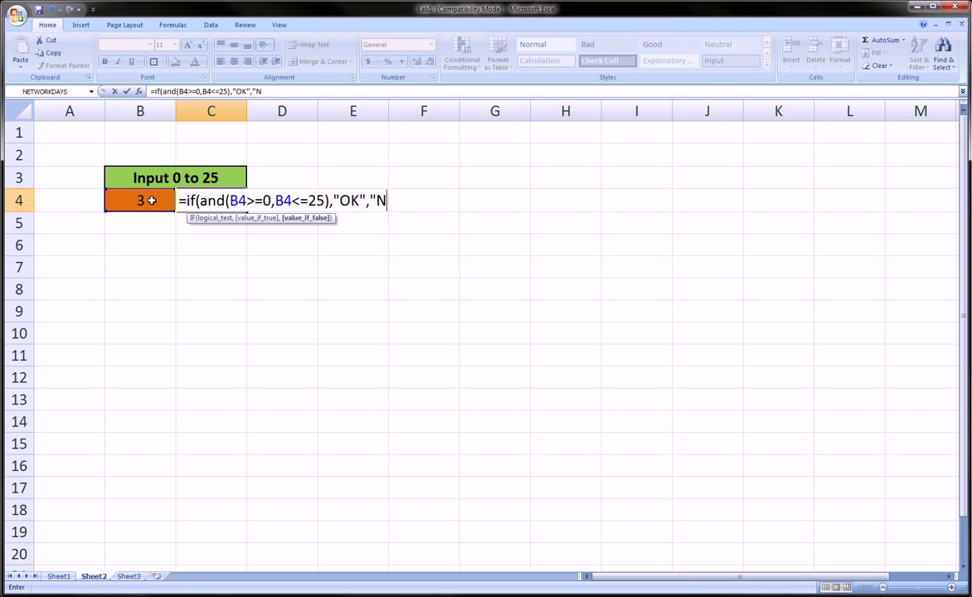
{"action": "type", "text": "ot OK"}
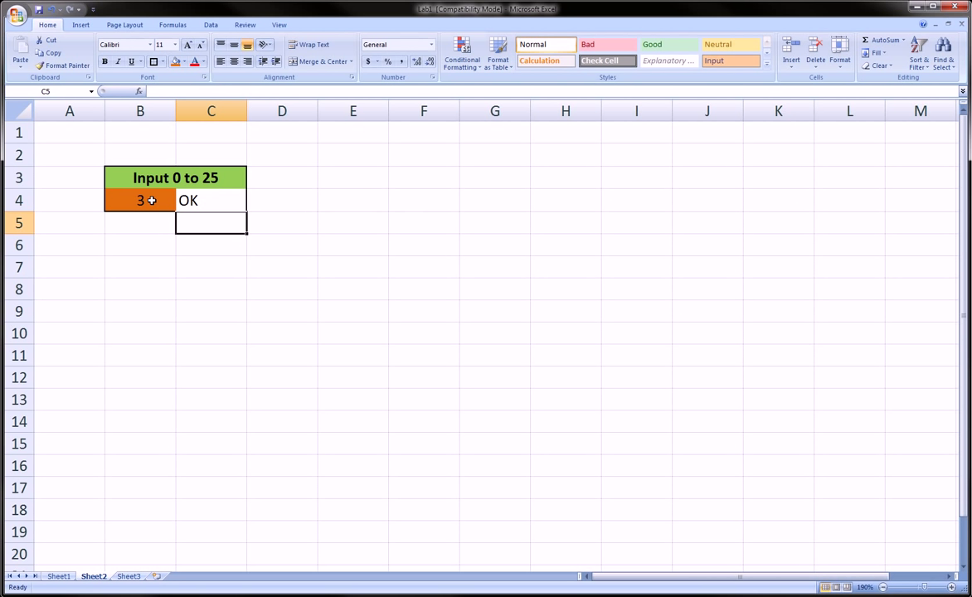
{"action": "left_click", "coordinate": [210, 199]}
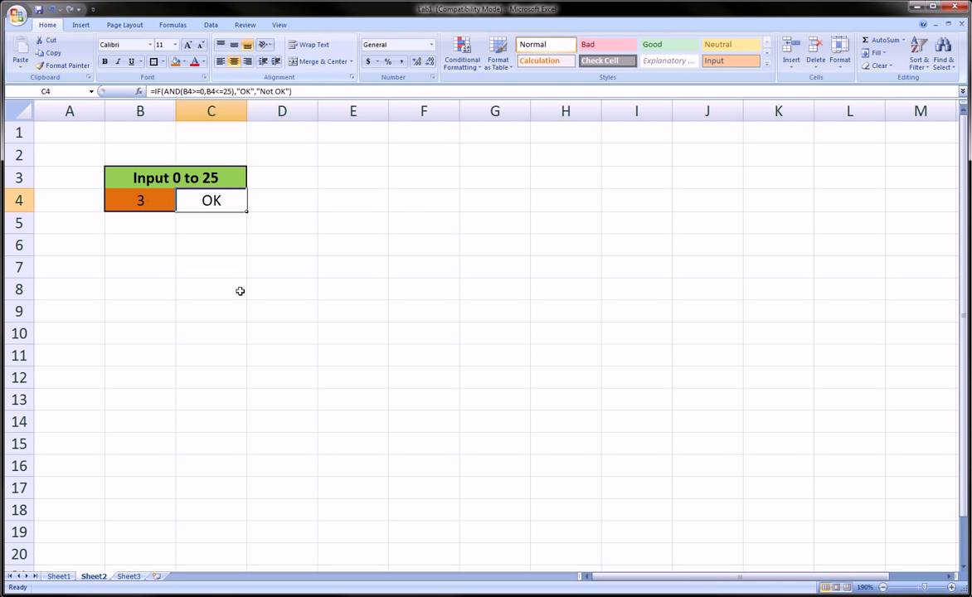
{"action": "left_click", "coordinate": [140, 199]}
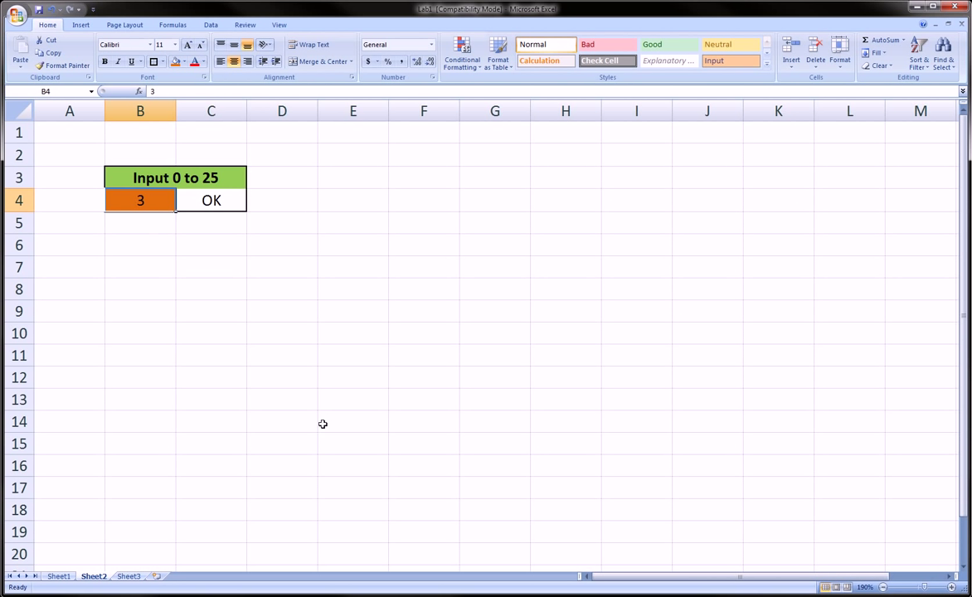
{"action": "type", "text": "0"}
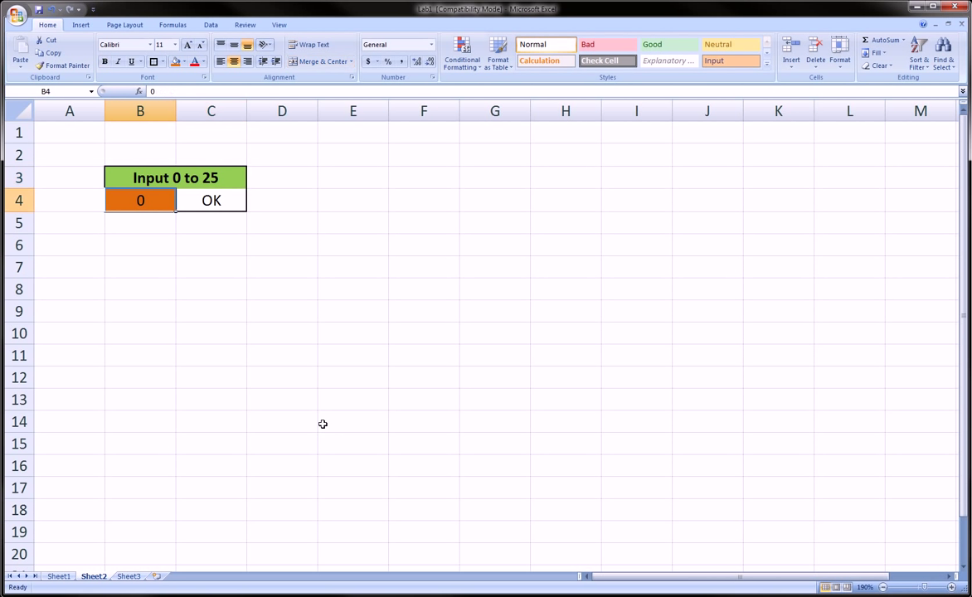
{"action": "type", "text": "25"}
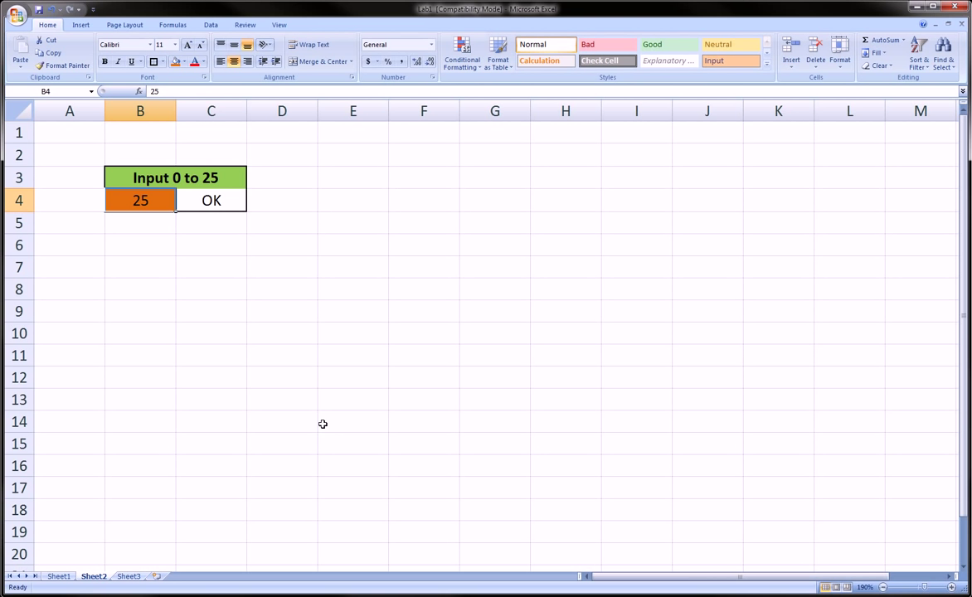
{"action": "type", "text": "2"}
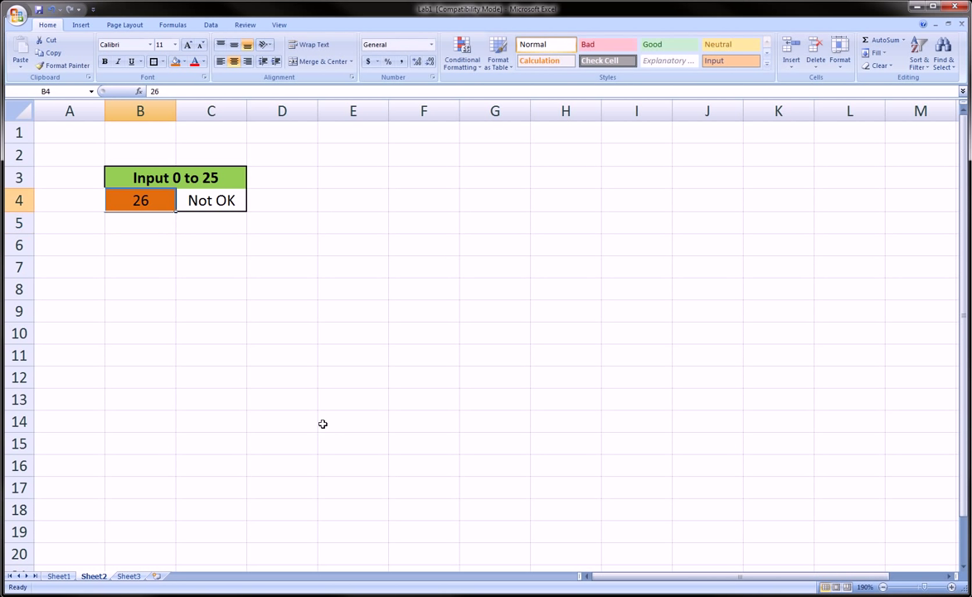
{"action": "type", "text": "26.5"}
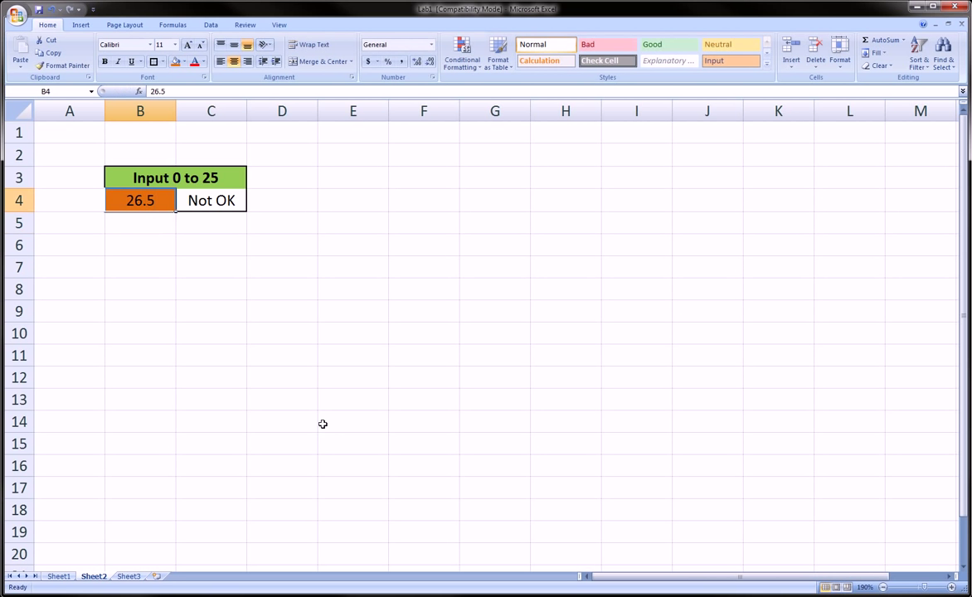
{"action": "type", "text": "25.1"}
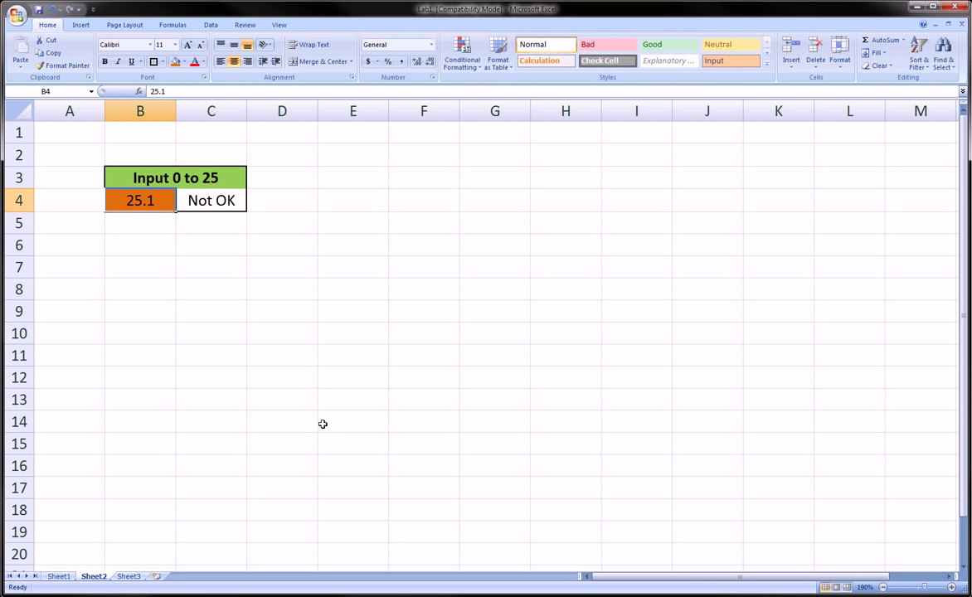
{"action": "type", "text": "-3"}
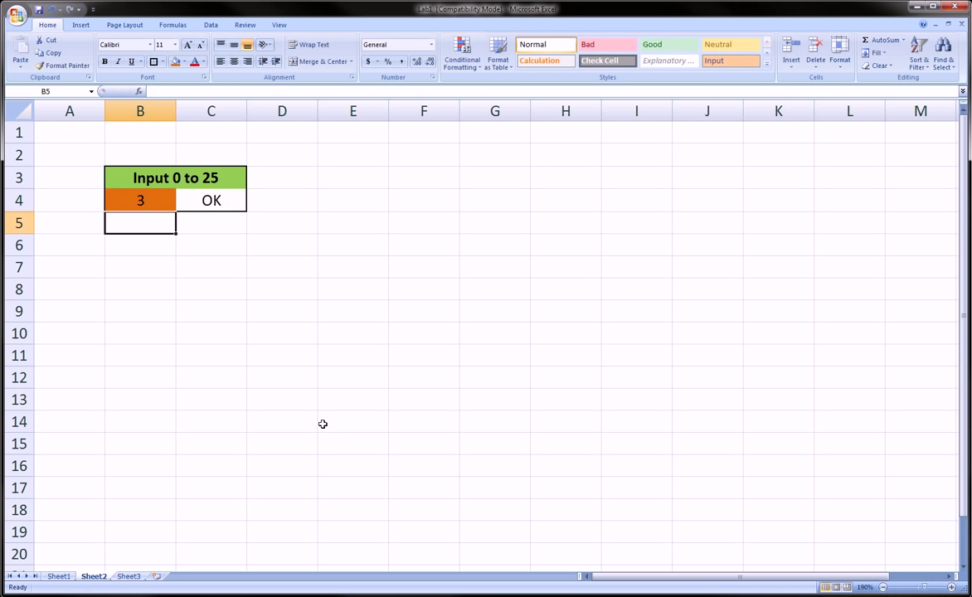
{"action": "left_click", "coordinate": [210, 199]}
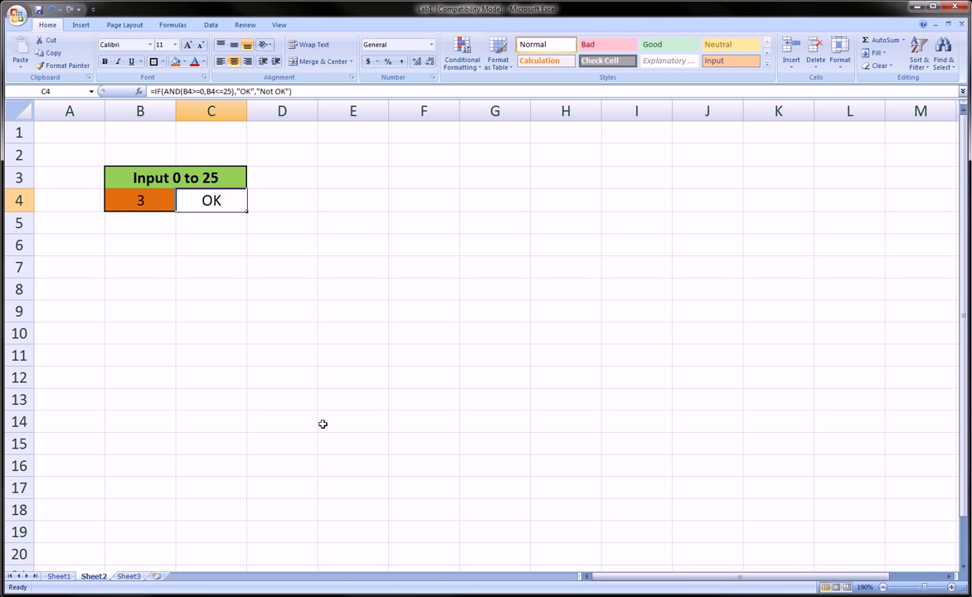
{"action": "left_click", "coordinate": [140, 200]}
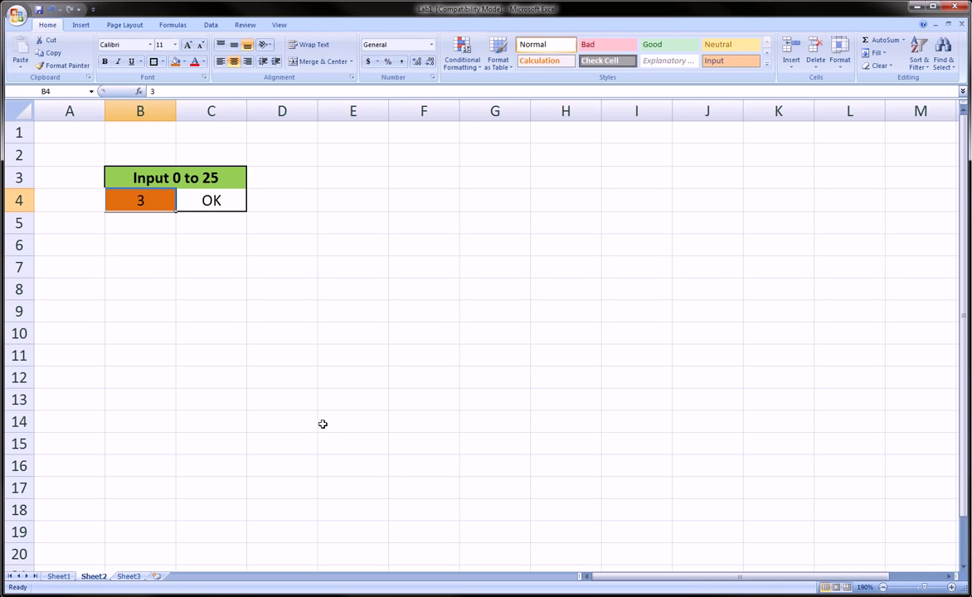
{"action": "left_click", "coordinate": [69, 200]}
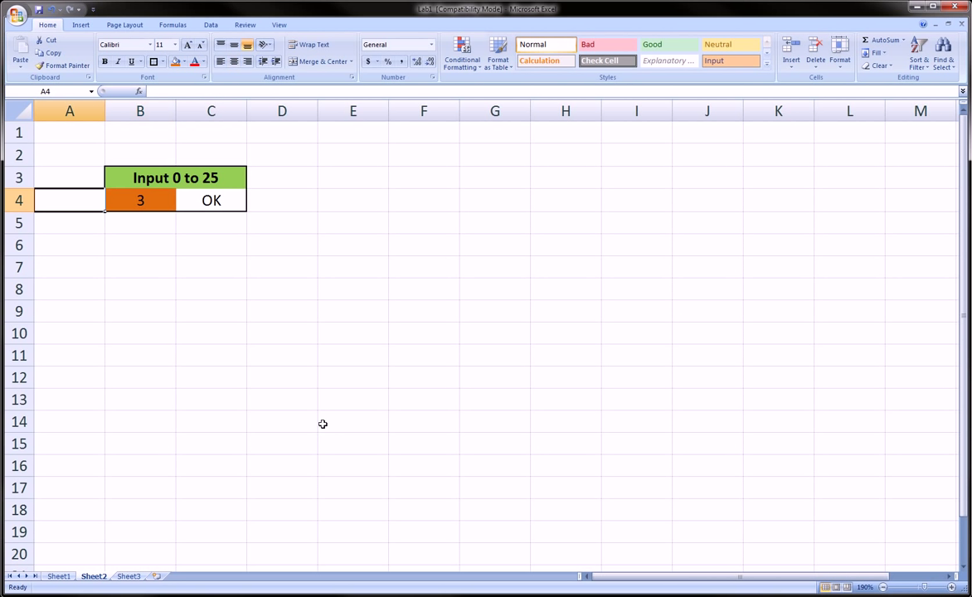
- Label A4 'Age' and return to B4 for more test values
{"action": "double_click", "coordinate": [70, 199]}
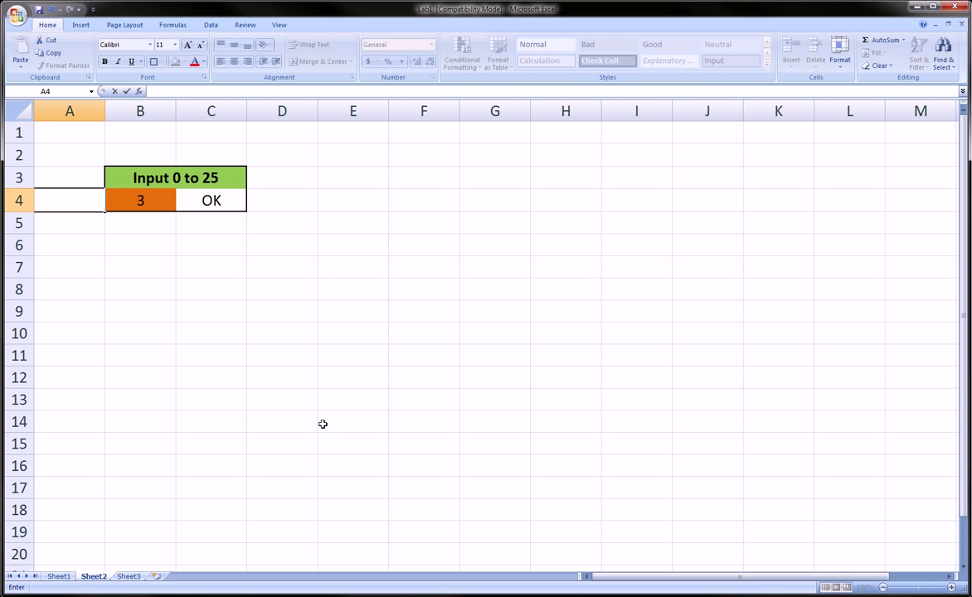
{"action": "type", "text": "Age"}
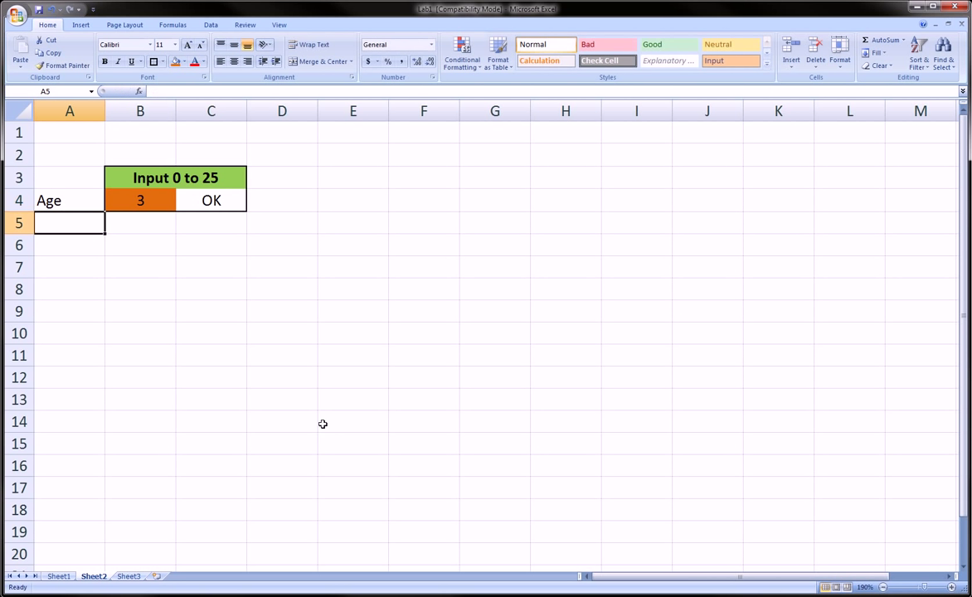
{"action": "left_click", "coordinate": [139, 199]}
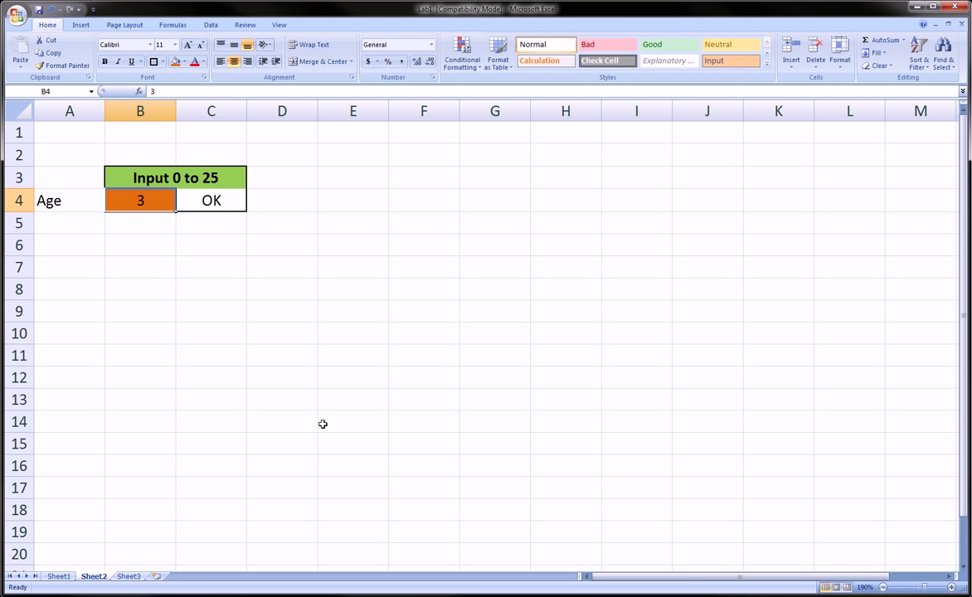
- Test ages 0, 25, 16, 10000 and -5 in B4, then leave 5
{"action": "type", "text": "0"}
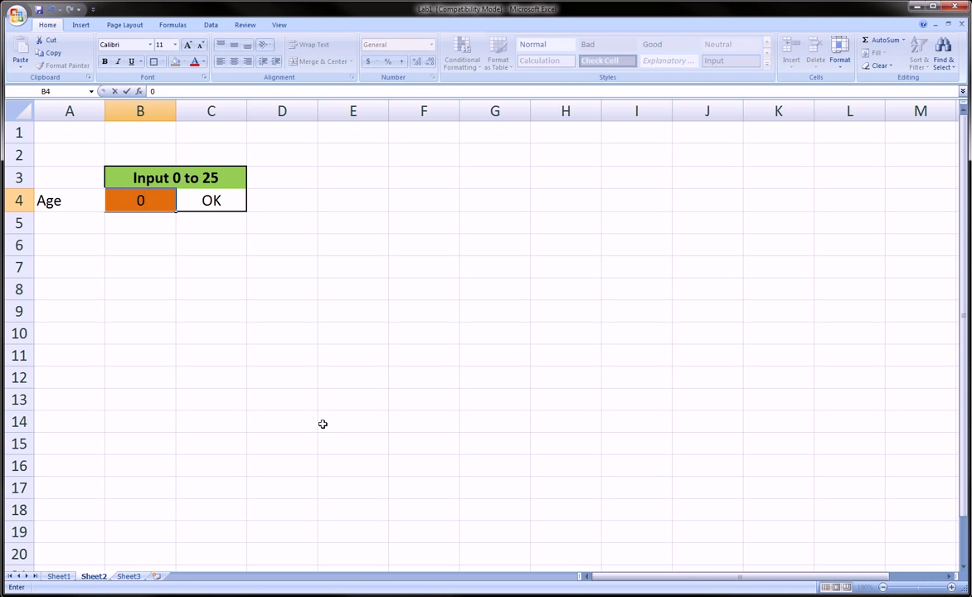
{"action": "type", "text": "25"}
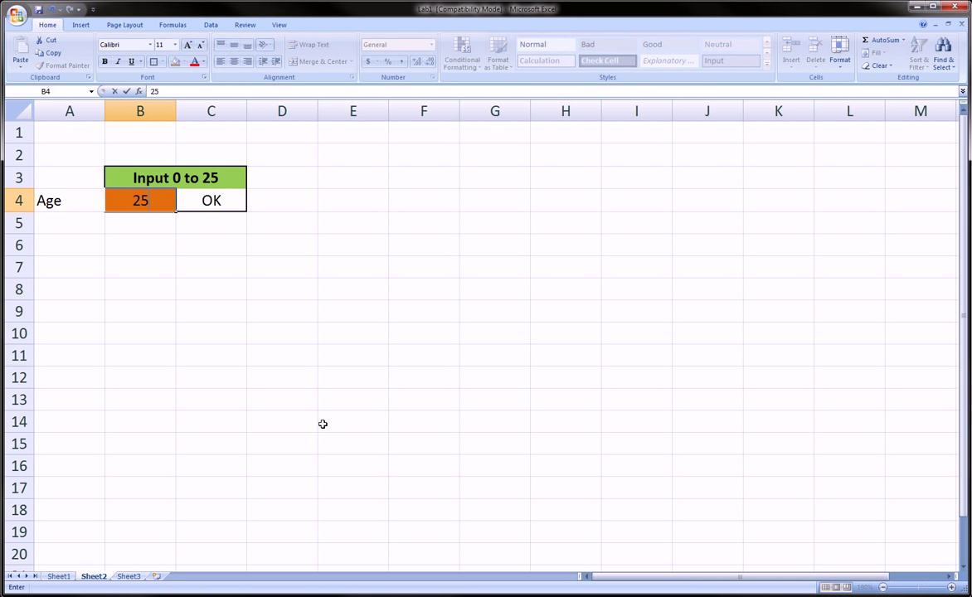
{"action": "type", "text": "16"}
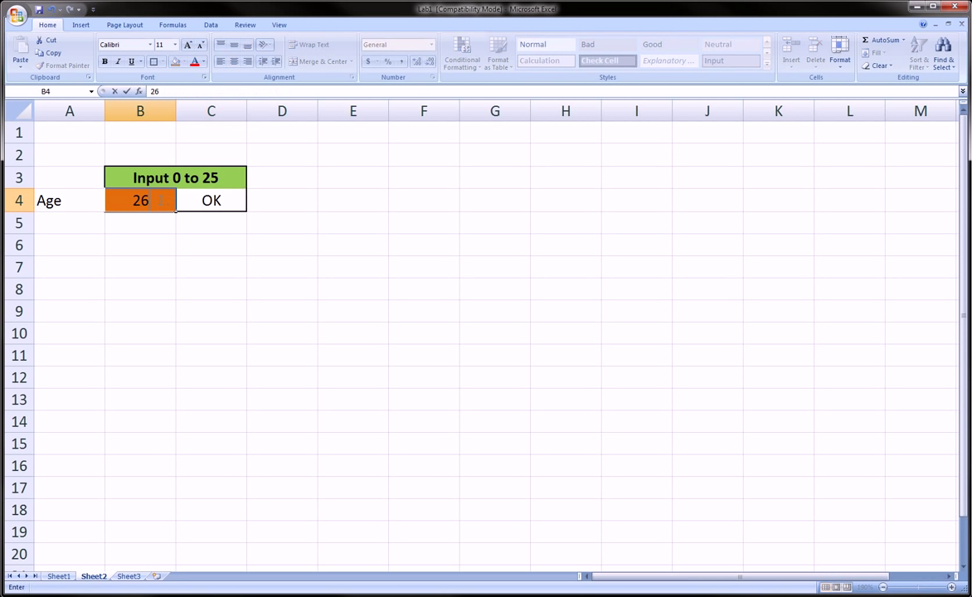
{"action": "type", "text": "10000000"}
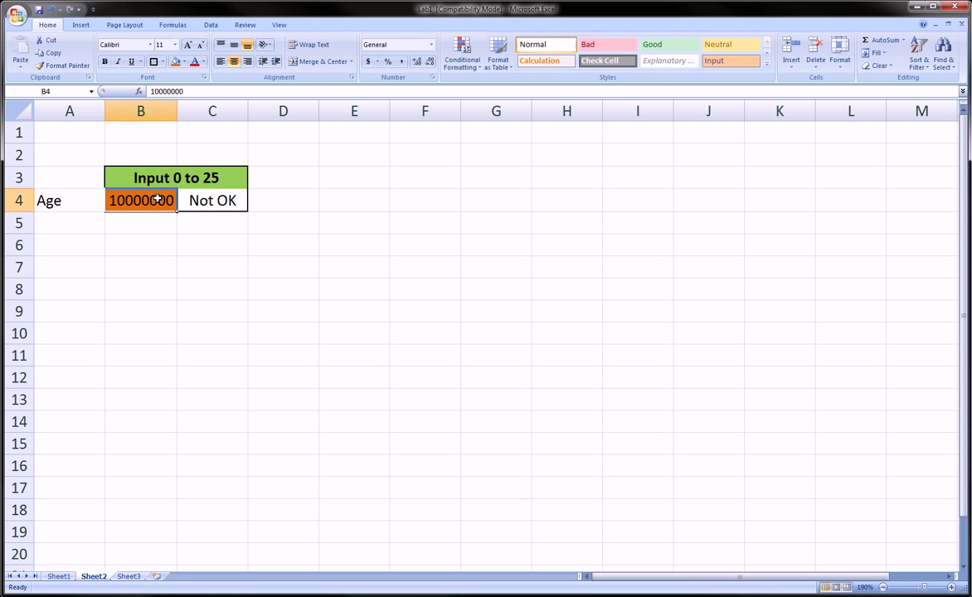
{"action": "type", "text": "-5"}
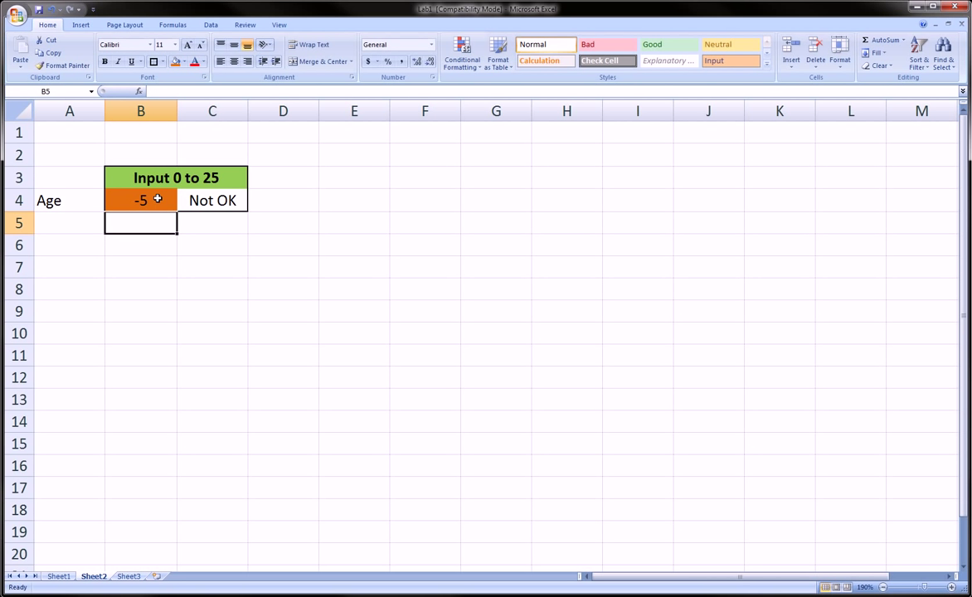
{"action": "type", "text": "5"}
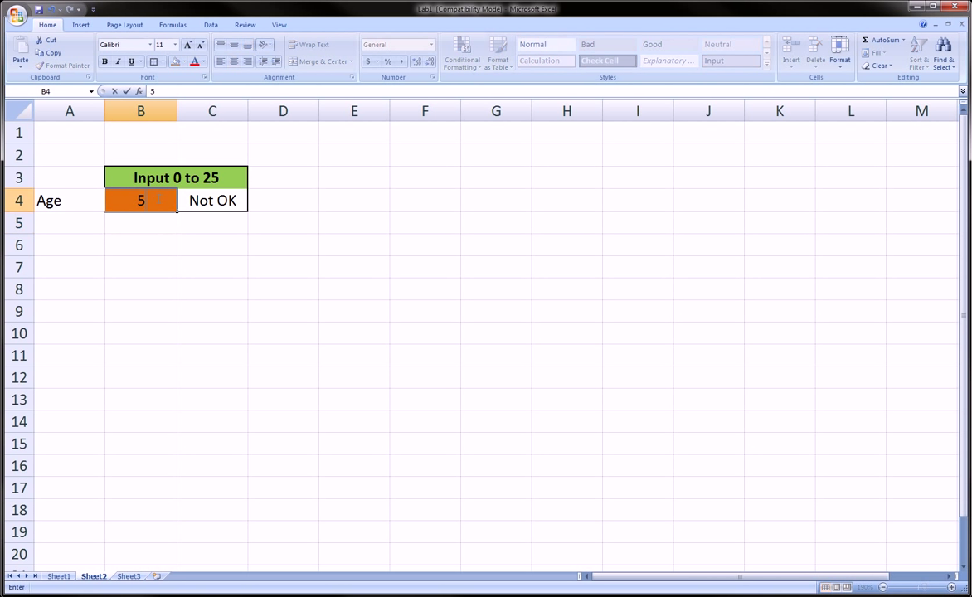